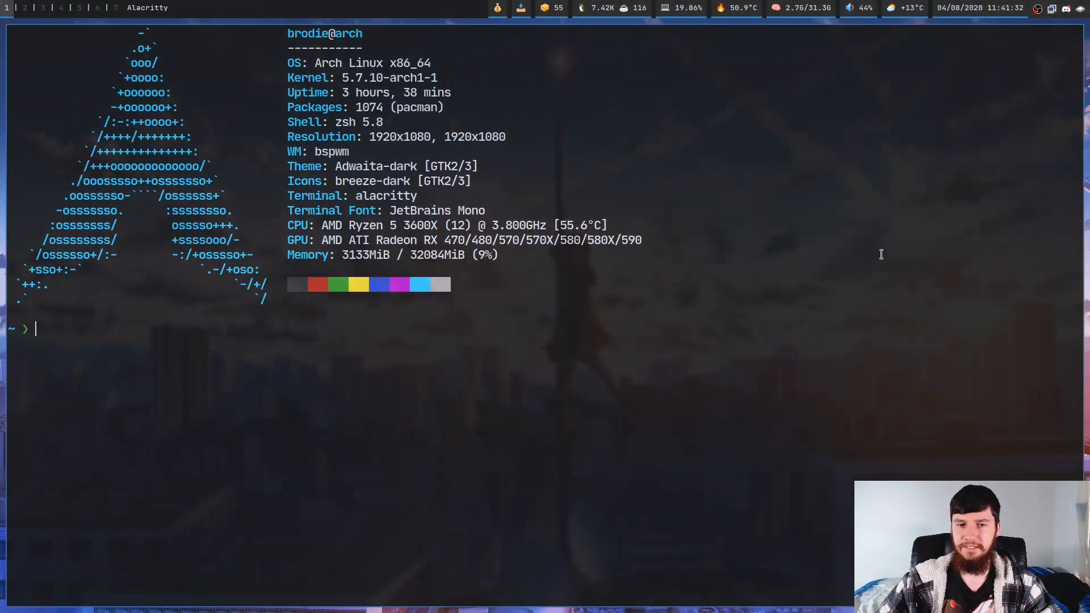
{"action": "mouse_move", "coordinate": [876, 252]}
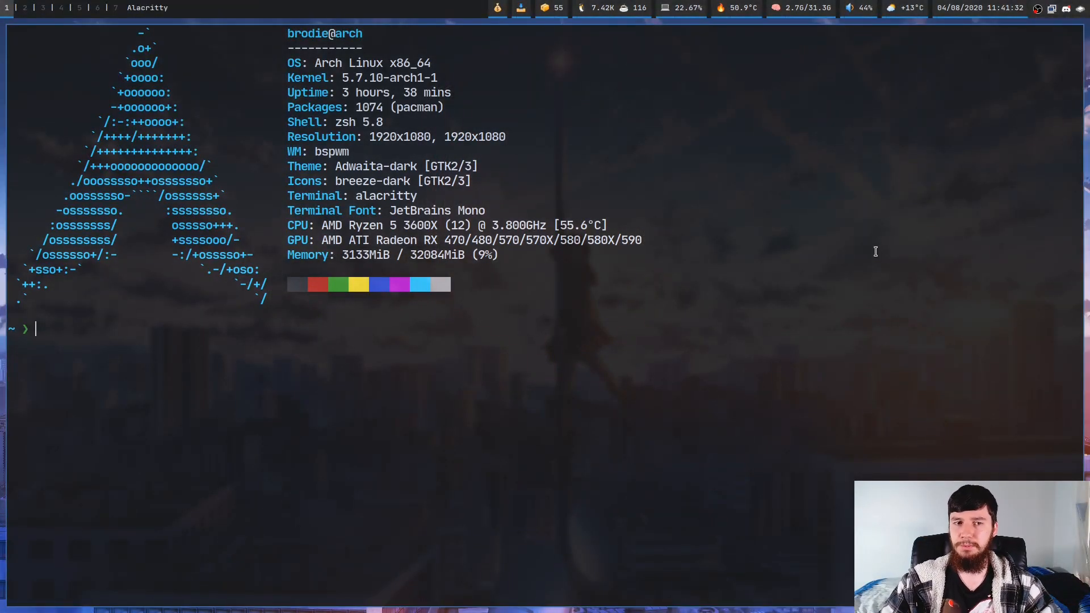
{"action": "type", "text": "w3m https://en.wikipedia.org/wiki/Linux"}
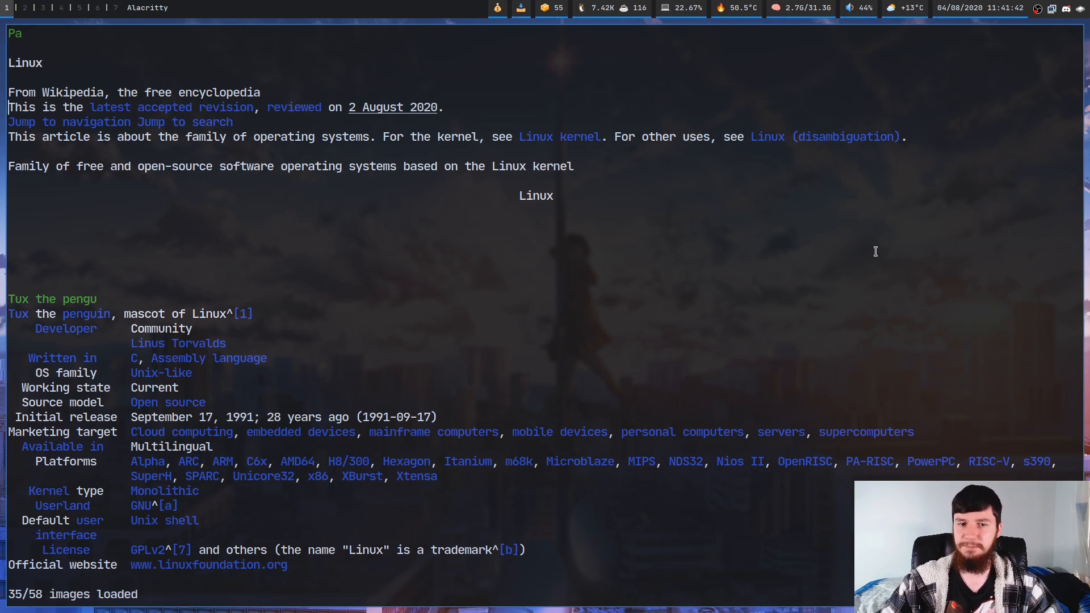
{"action": "scroll", "scroll_direction": "down", "scroll_amount": 3}
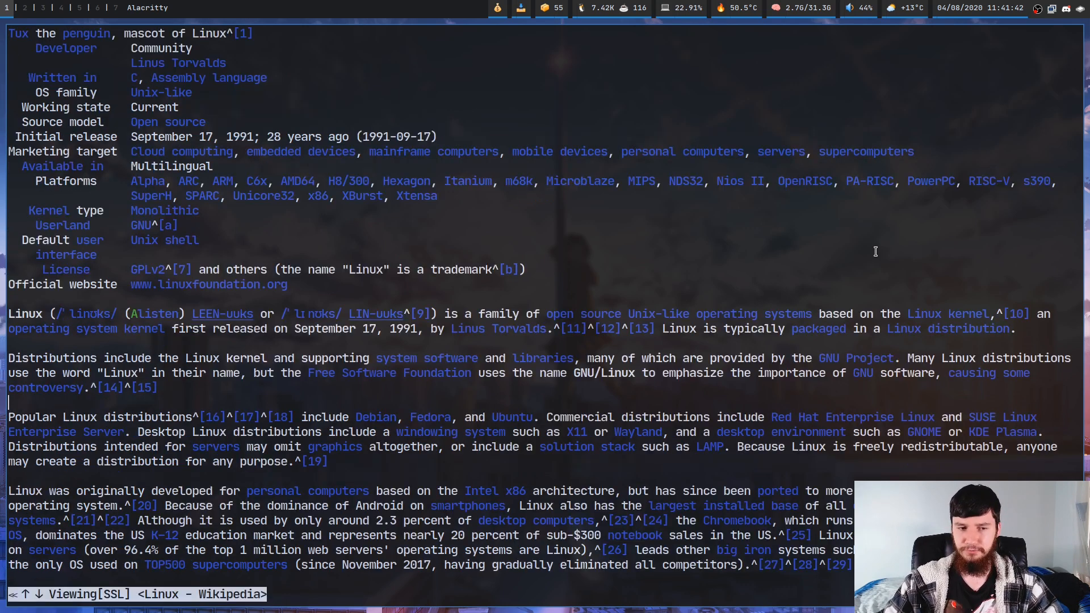
{"action": "scroll", "scroll_direction": "down", "scroll_amount": 3}
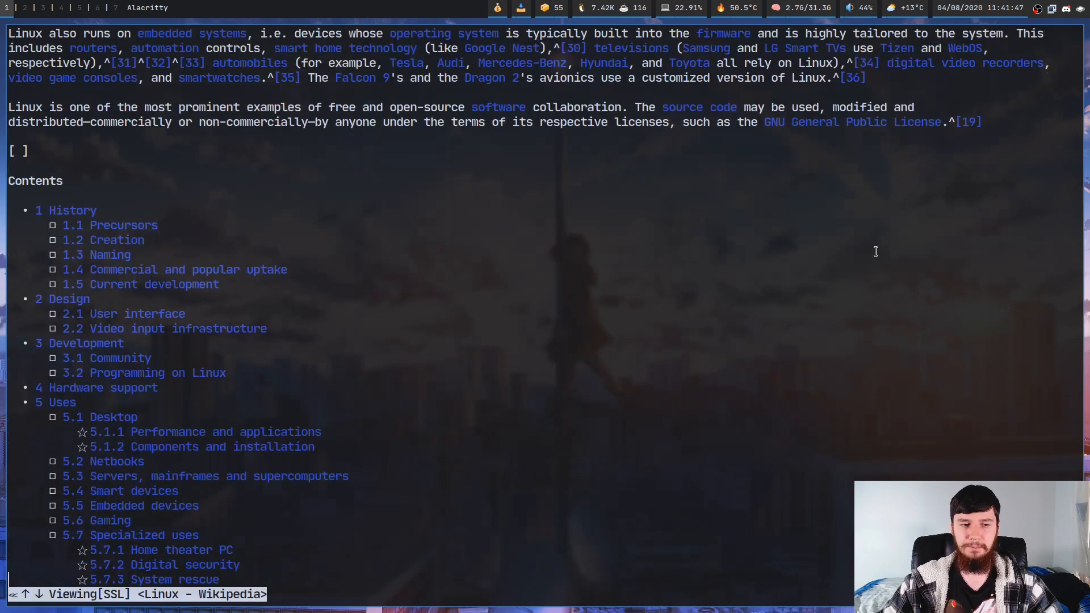
{"action": "scroll", "scroll_direction": "down", "scroll_amount": 3}
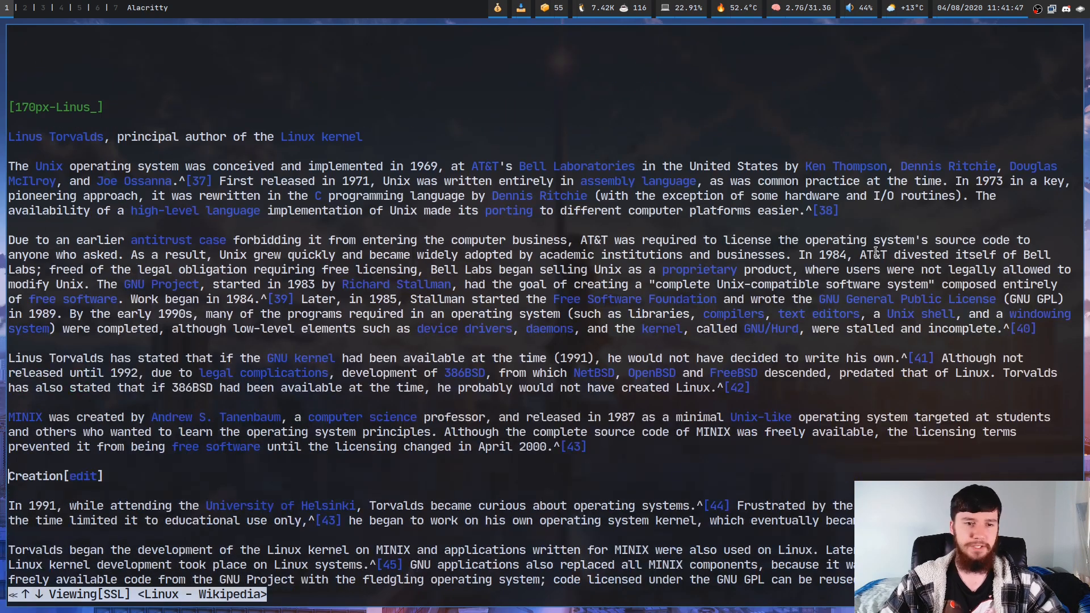
{"action": "scroll", "scroll_direction": "down", "scroll_amount": 3}
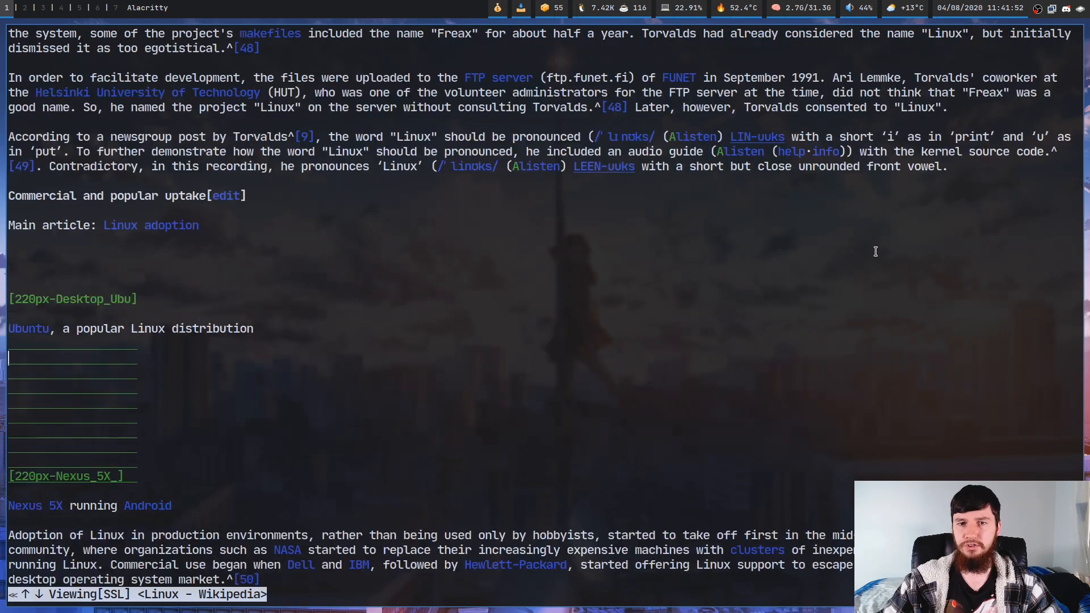
{"action": "scroll", "scroll_direction": "down", "scroll_amount": 3}
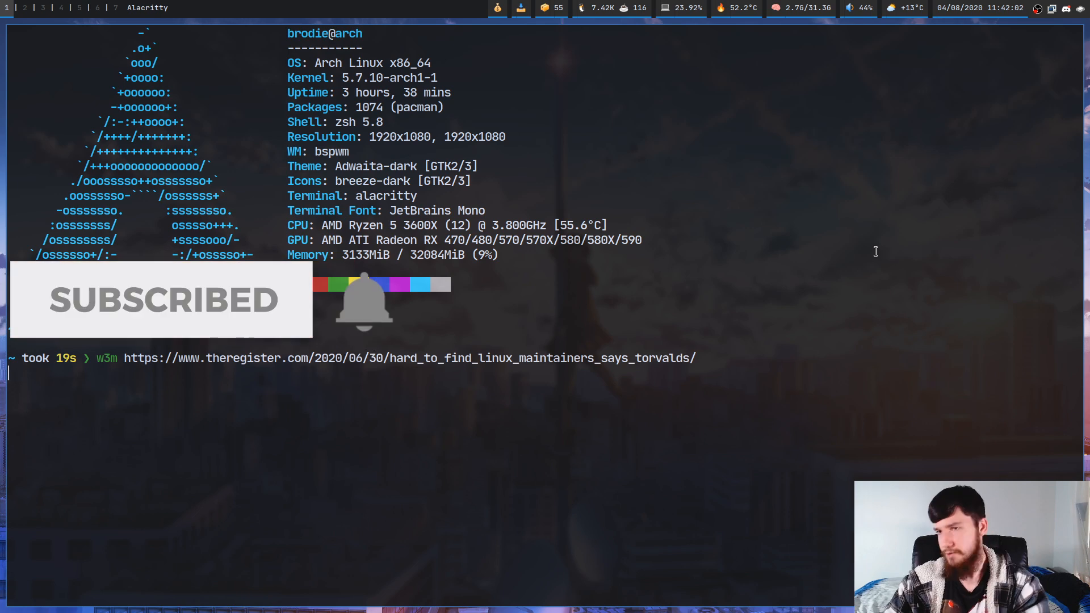
- Load The Register maintainers article in w3m and scroll past the headlines into the body
{"action": "key", "text": "Return"}
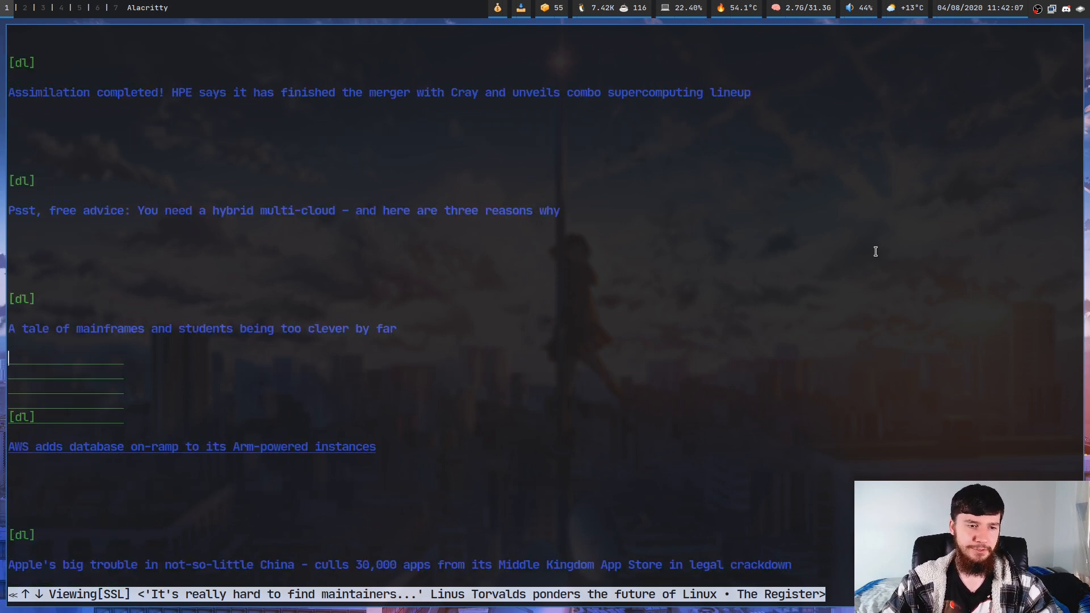
{"action": "scroll", "scroll_direction": "down", "scroll_amount": 3}
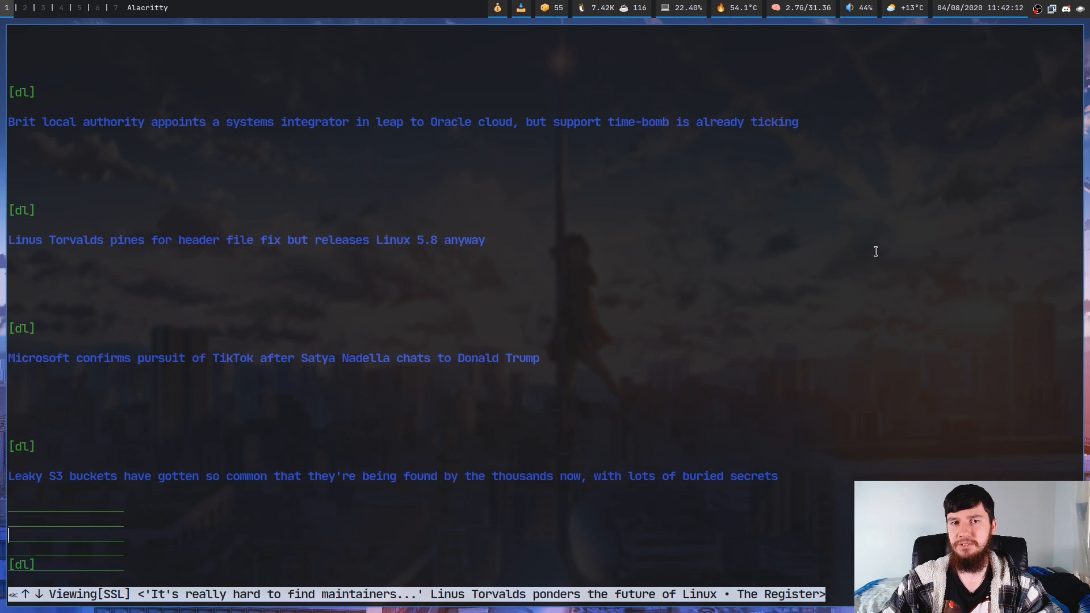
{"action": "scroll", "scroll_direction": "down", "scroll_amount": 3}
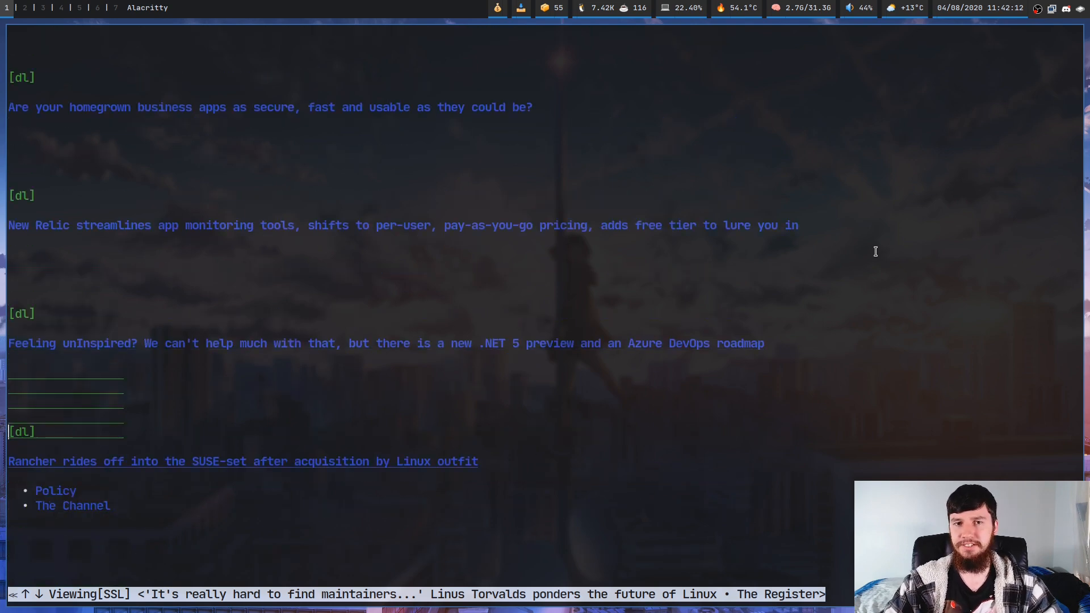
{"action": "scroll", "scroll_direction": "down", "scroll_amount": 3}
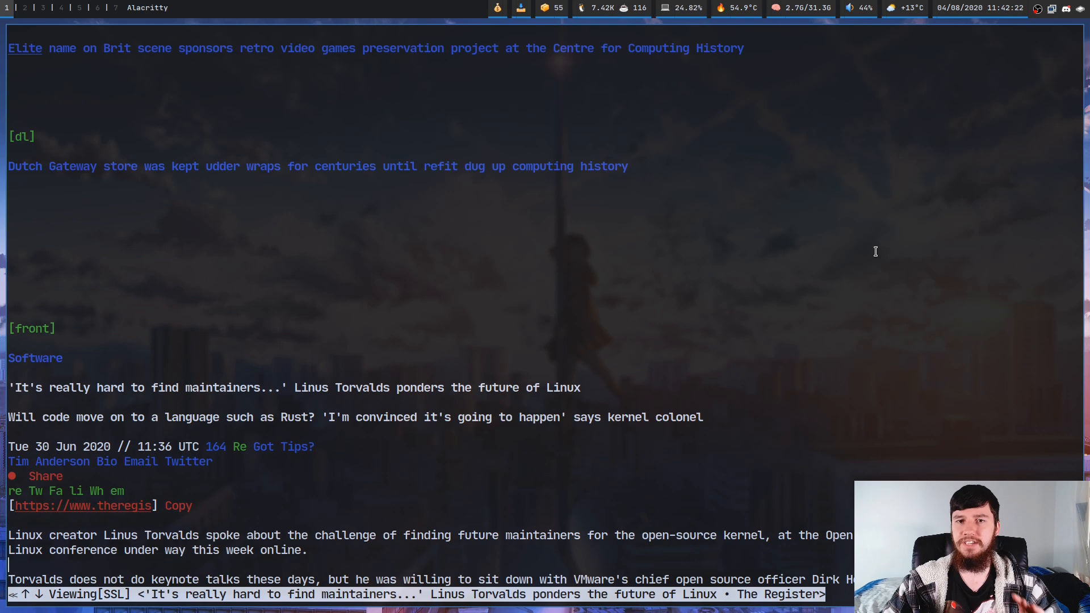
{"action": "scroll", "scroll_direction": "down", "scroll_amount": 3}
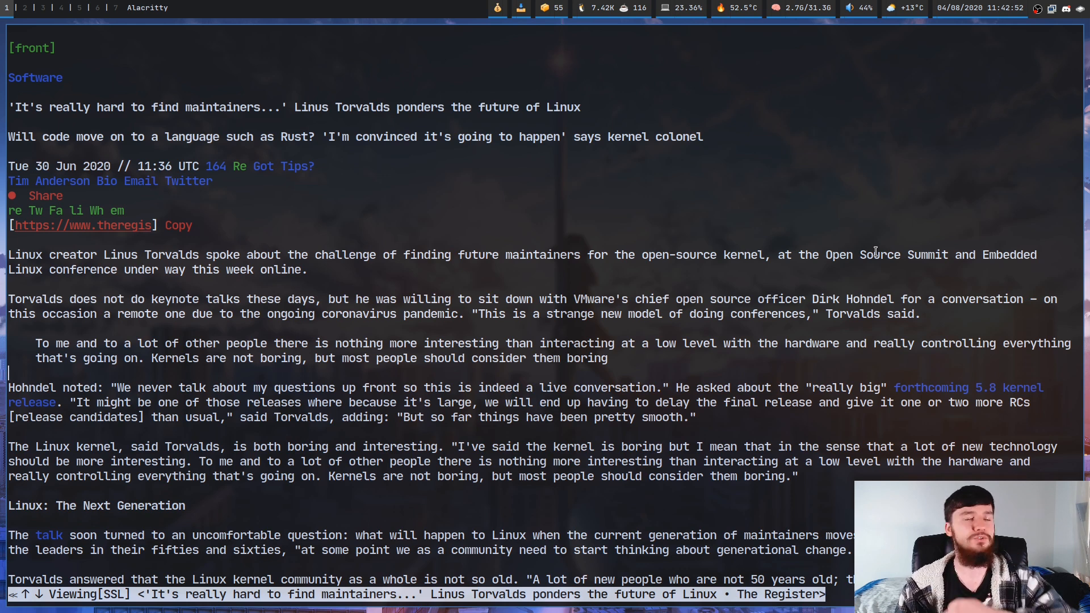
{"action": "scroll", "scroll_direction": "down", "scroll_amount": 3}
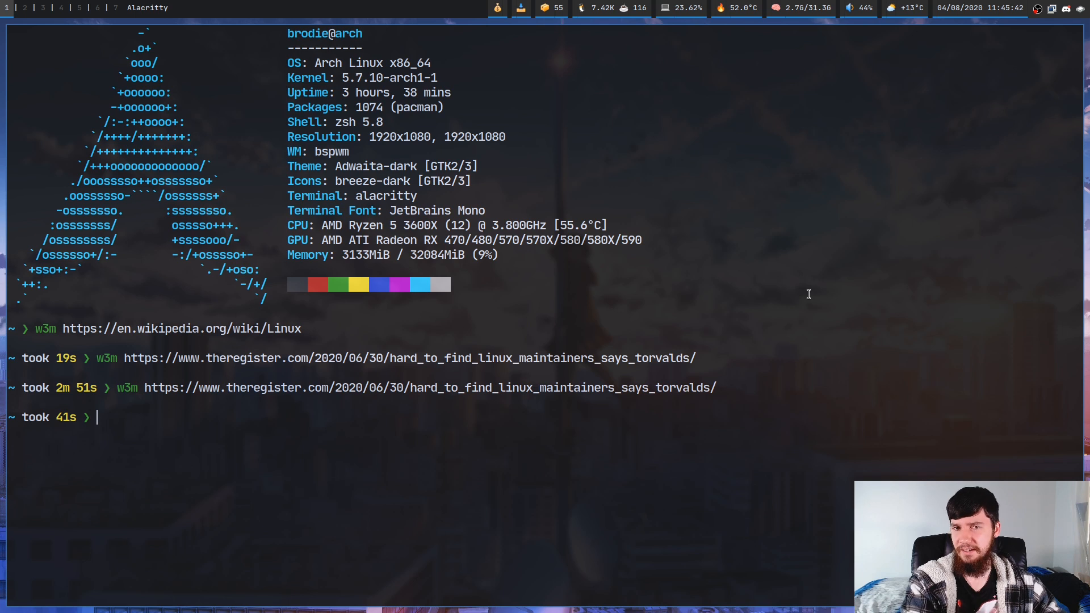
- Run readable on the theregister.com hard_to_find_linux_maintainers URL to print its cleaned HTML
{"action": "type", "text": "readable"}
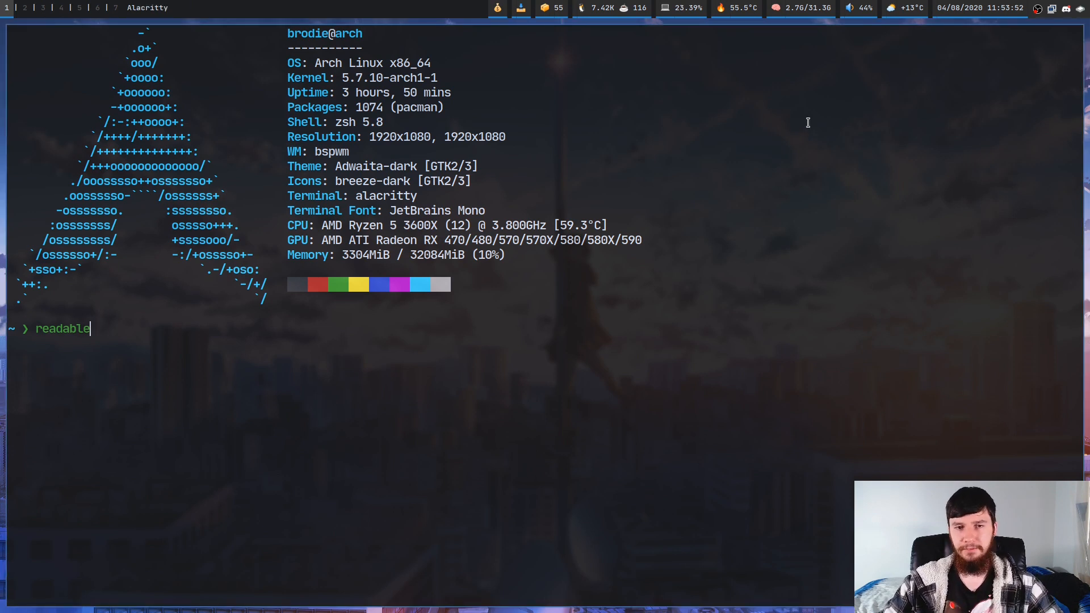
{"action": "type", "text": "https://www.theregister.com/2020/06/30/hard_to_find_linux_maintainers_says_torvalds/"}
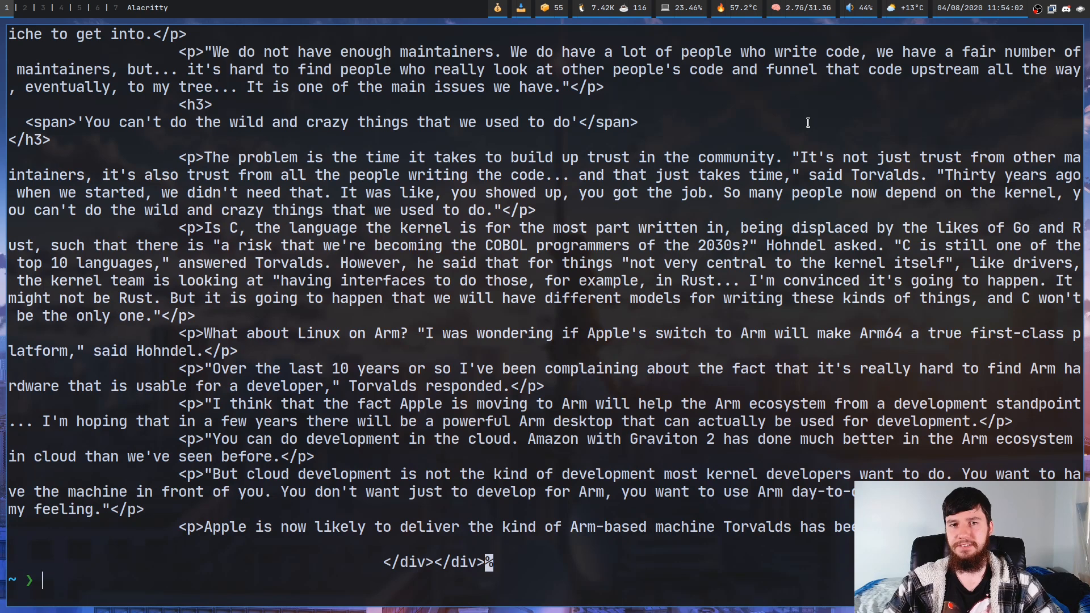
{"action": "type", "text": "readable https://www.theregister.com/2020/06/30/hard_to_find_linux_maintainers_says_torvalds/ |"}
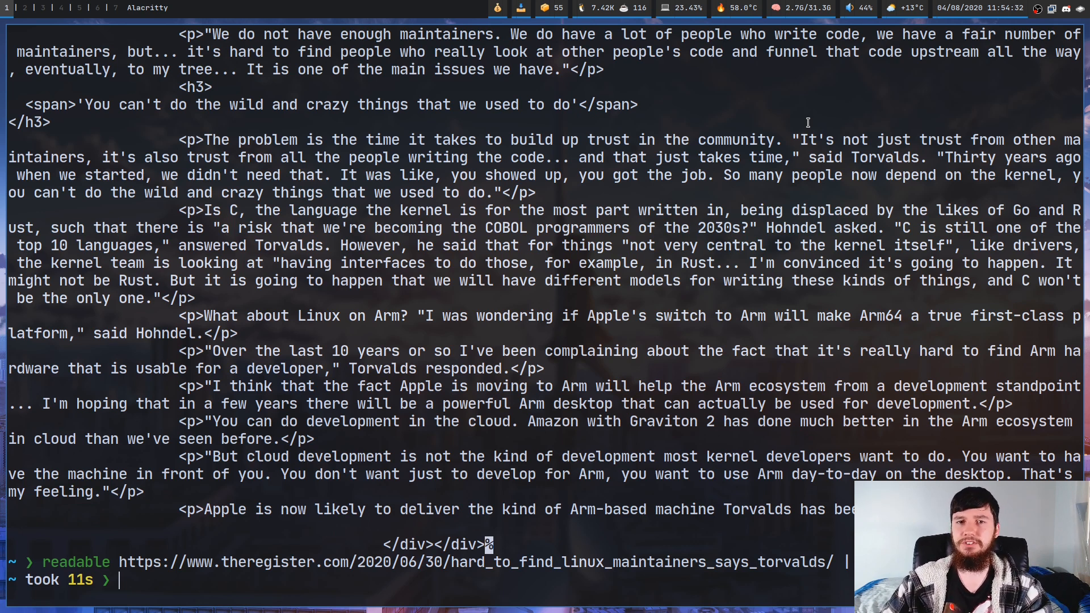
{"action": "type", "text": "m"}
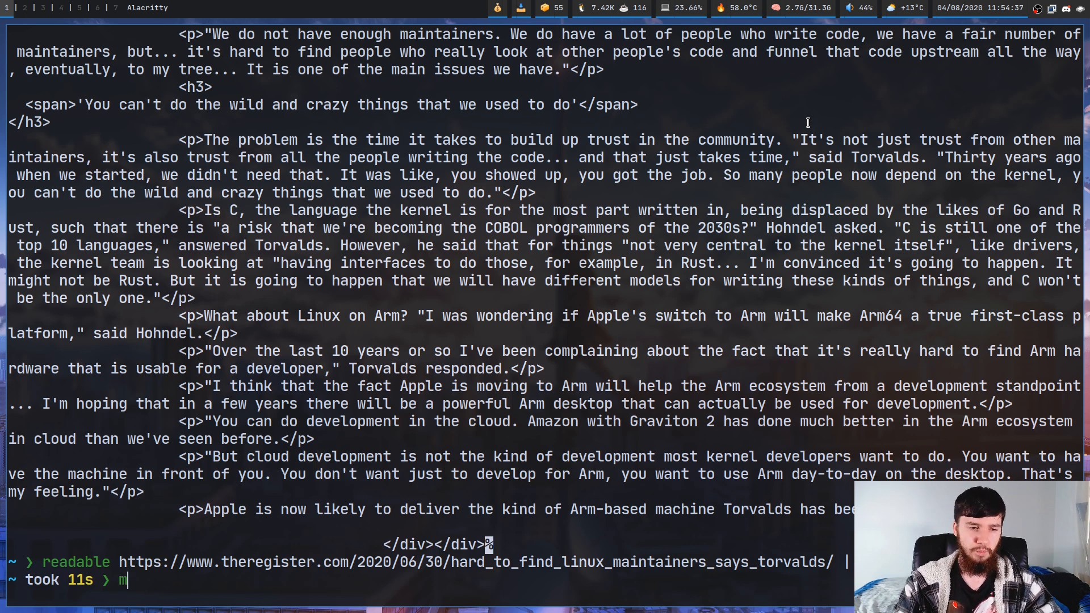
- Consult man w3m for its dump/data-output options, then leave the manual
{"action": "type", "text": "an w3m"}
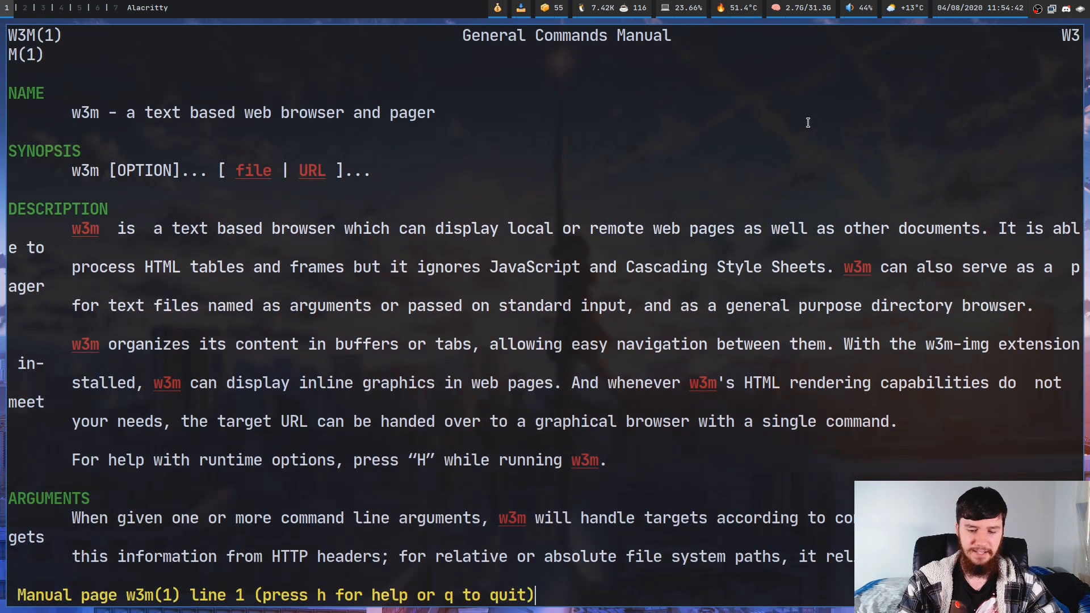
{"action": "scroll", "scroll_direction": "down", "scroll_amount": 3}
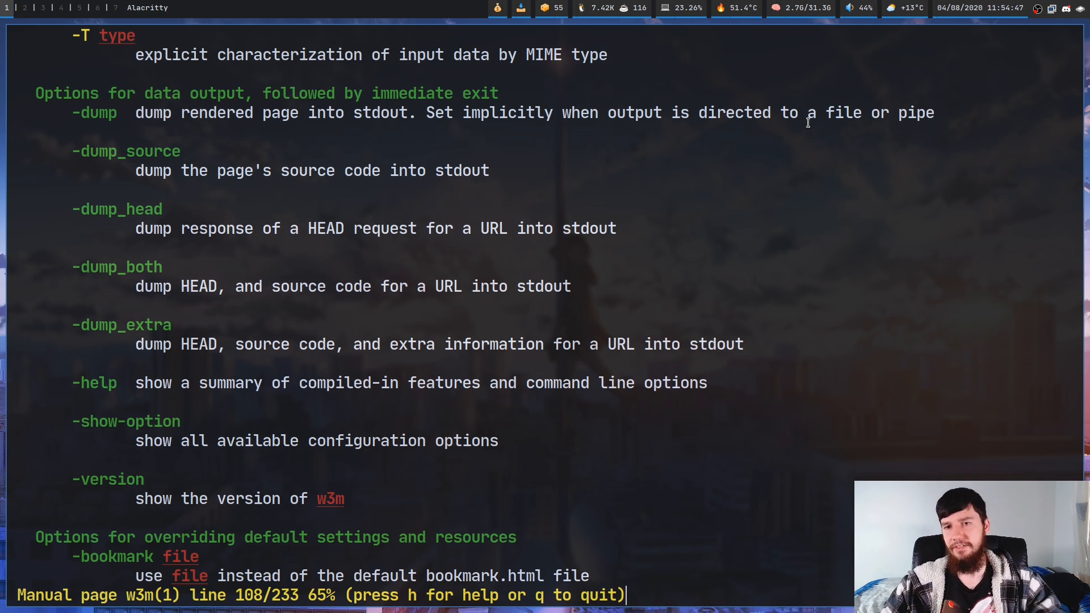
{"action": "key", "text": "q"}
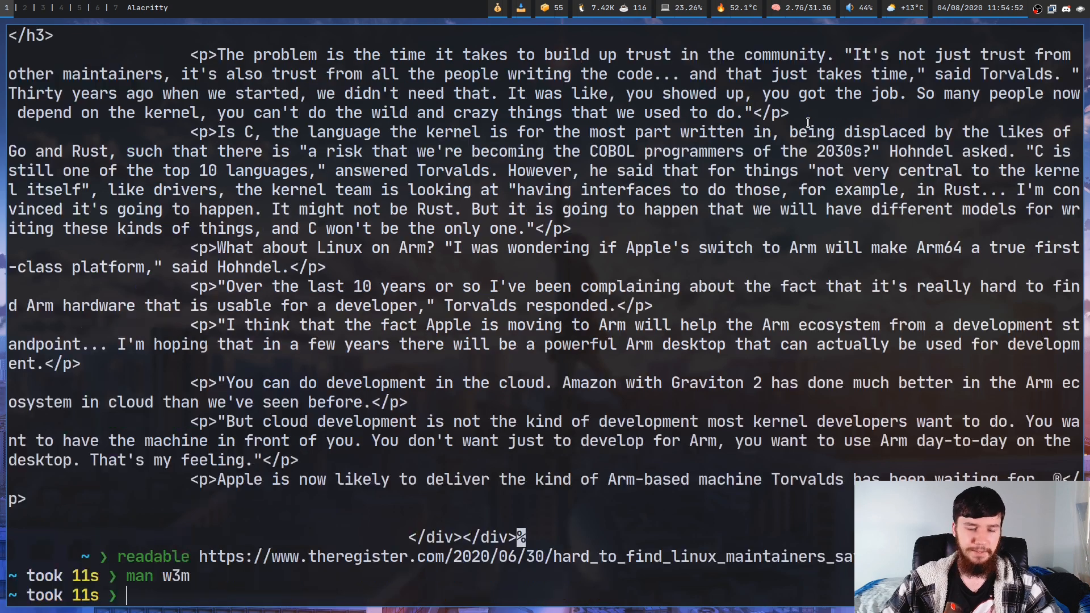
- Pipe readable's Register article output into w3m, view the HTML stream, and quit with confirmation
{"action": "type", "text": "readable https://www.theregister.com/2020/06/30/hard_to_find_linux_maintainers_sa"}
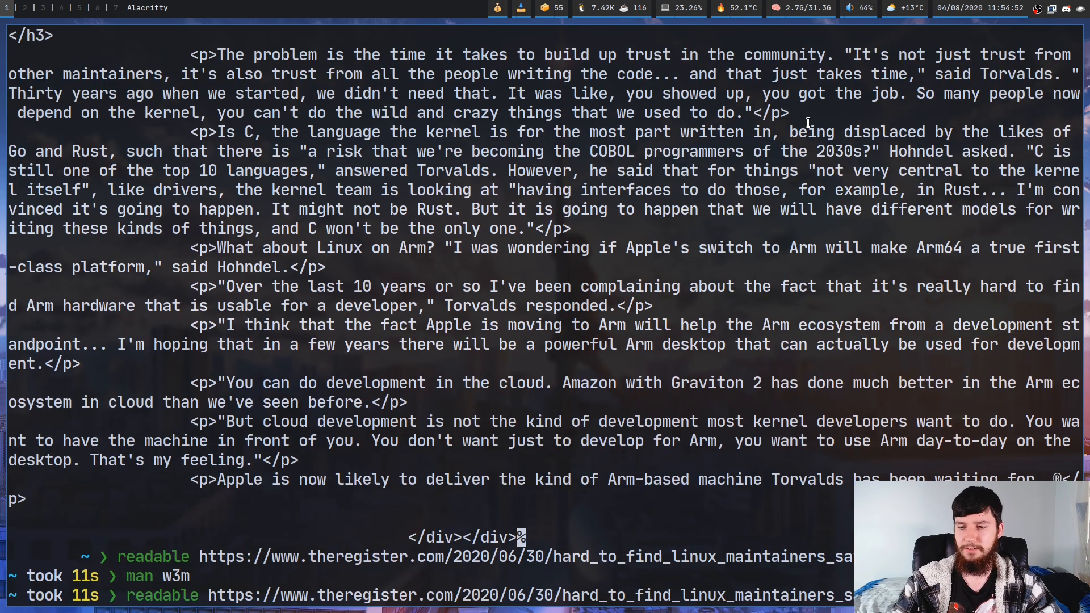
{"action": "key", "text": "Return"}
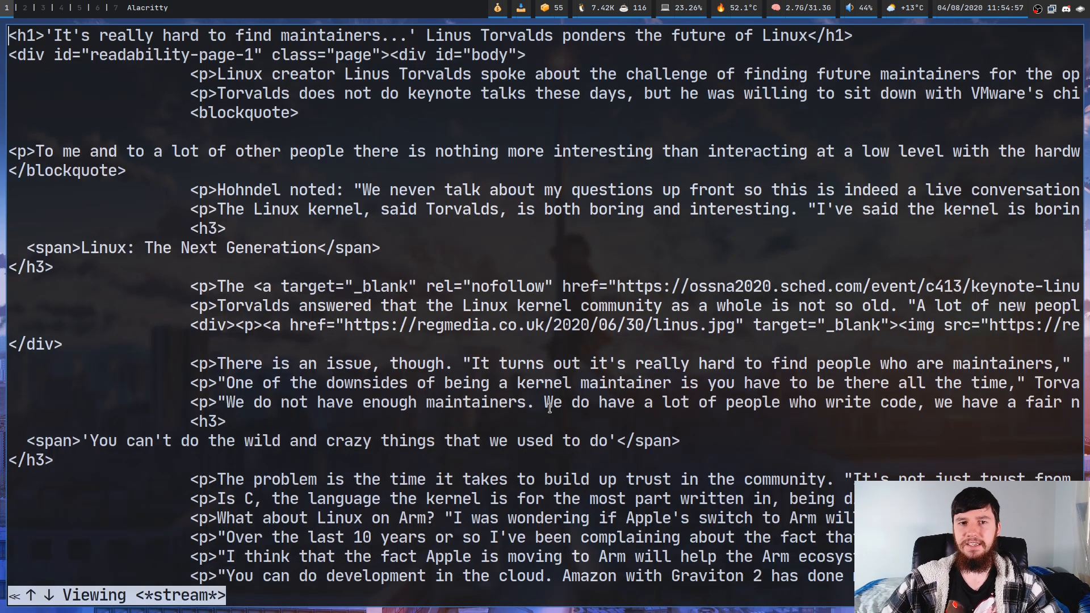
{"action": "mouse_move", "coordinate": [618, 398]}
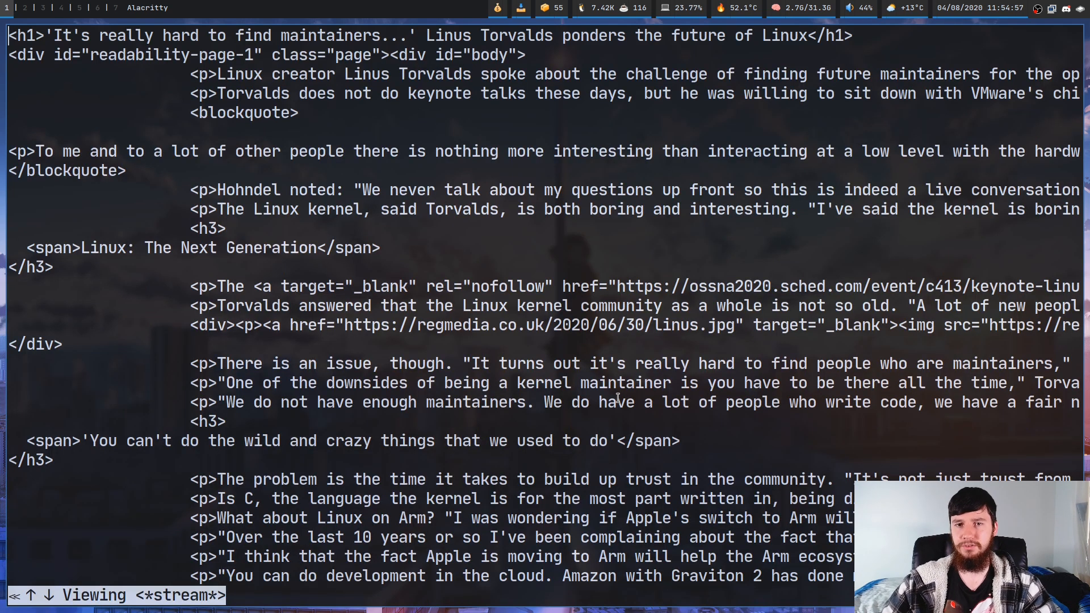
{"action": "key", "text": "q"}
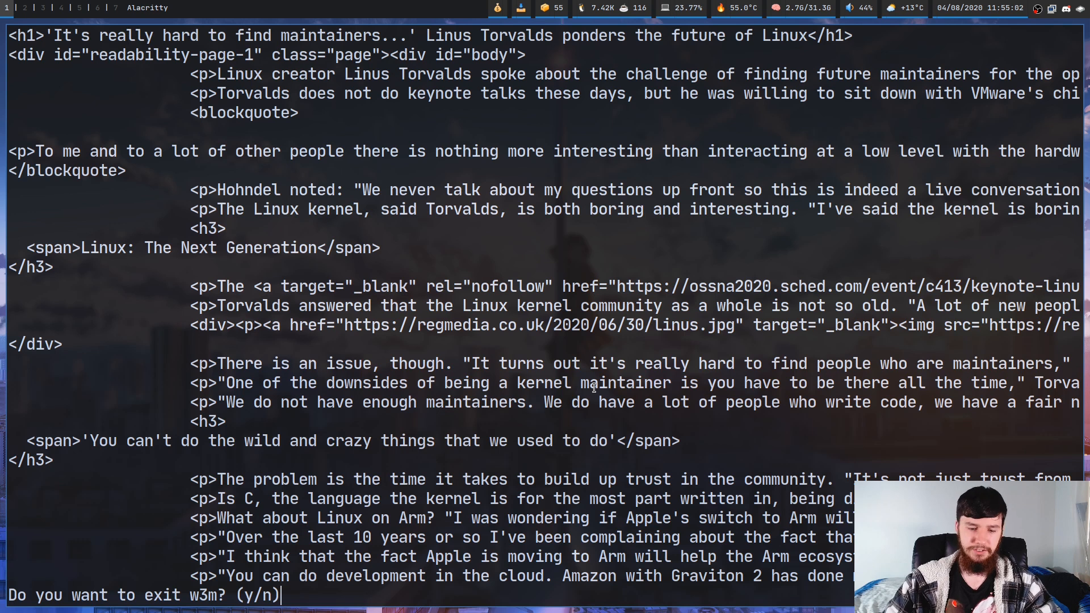
{"action": "key", "text": "y"}
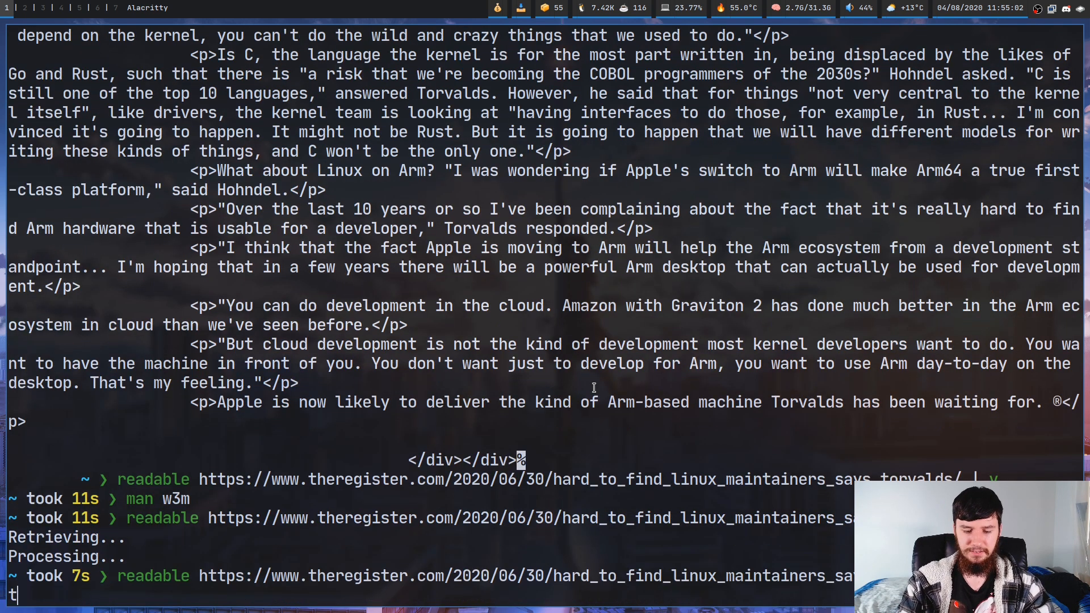
- Render the extracted article via w3m -T text/html and show the original Register page beside it
{"action": "type", "text": "/html"}
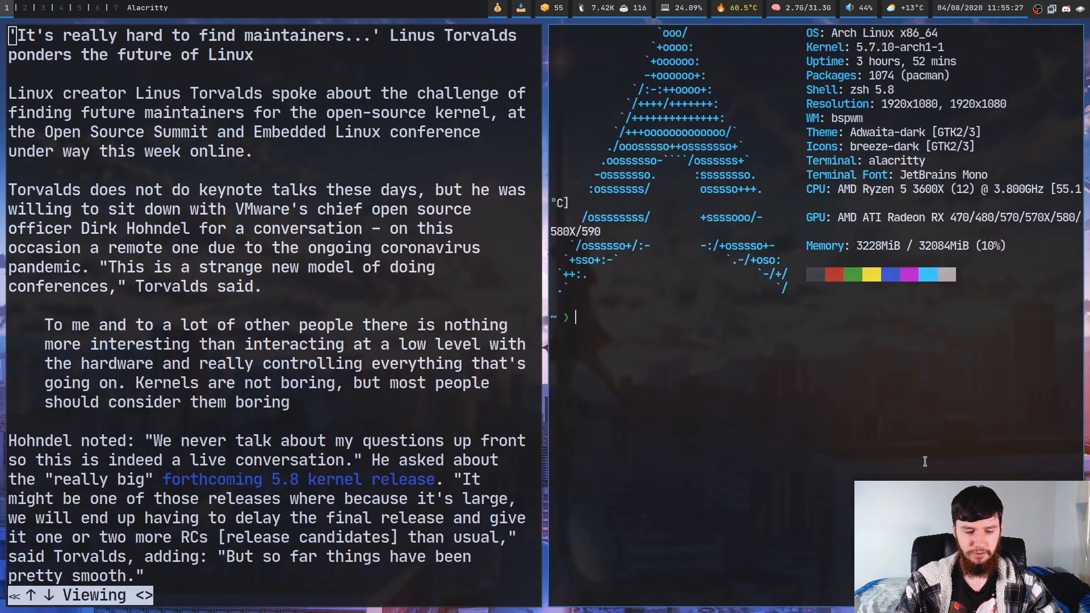
{"action": "type", "text": "man w3m"}
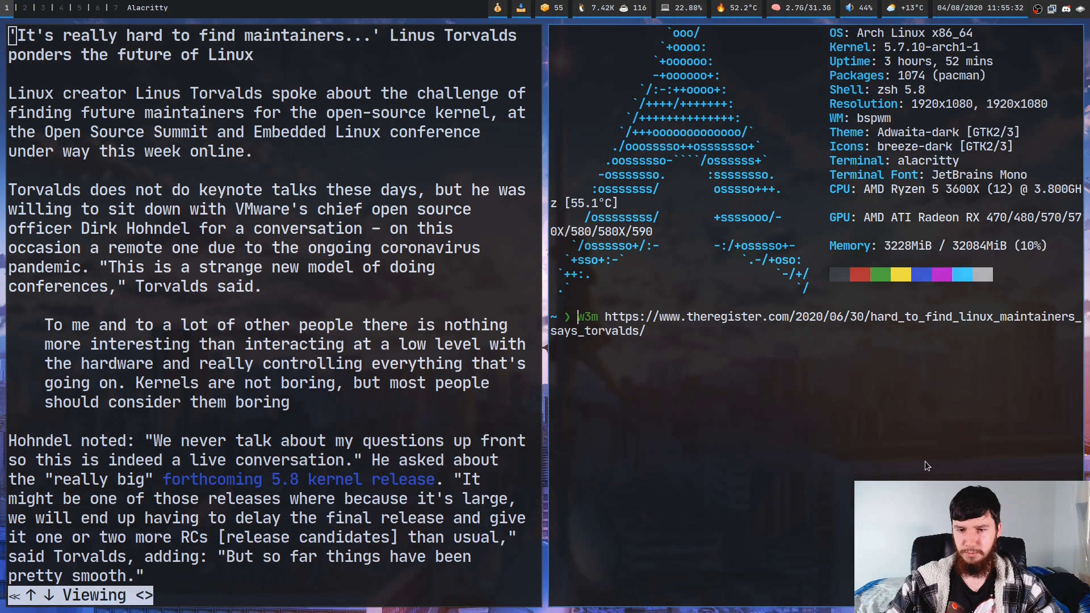
{"action": "key", "text": "Return"}
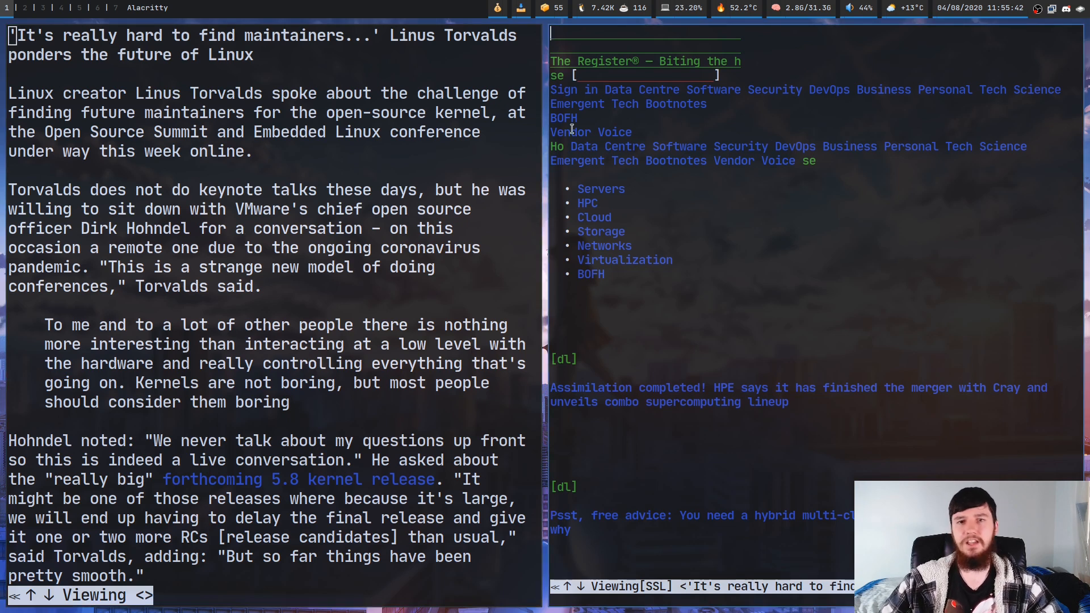
{"action": "mouse_move", "coordinate": [687, 141]}
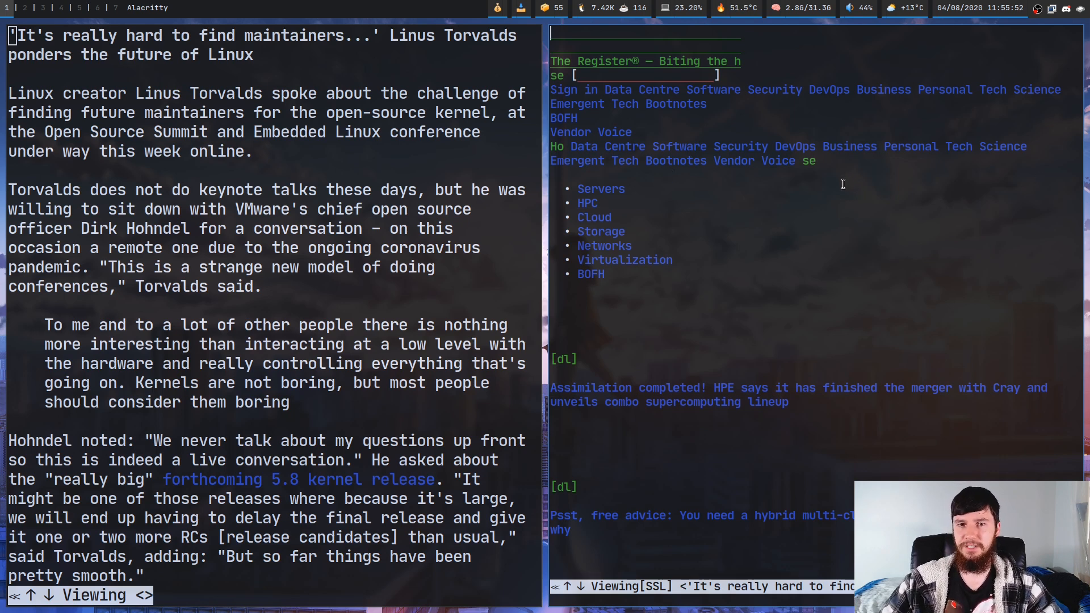
{"action": "mouse_move", "coordinate": [827, 184]}
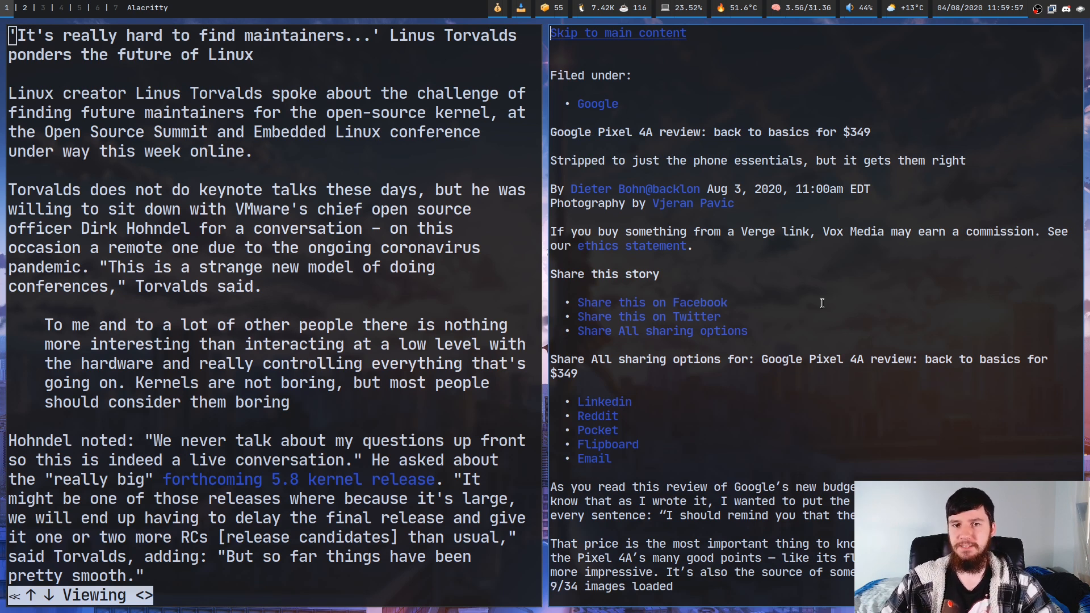
- Quit the Pixel 4A review pane and scroll the news.com.au Virgin Galactic page to its footer
{"action": "key", "text": "q"}
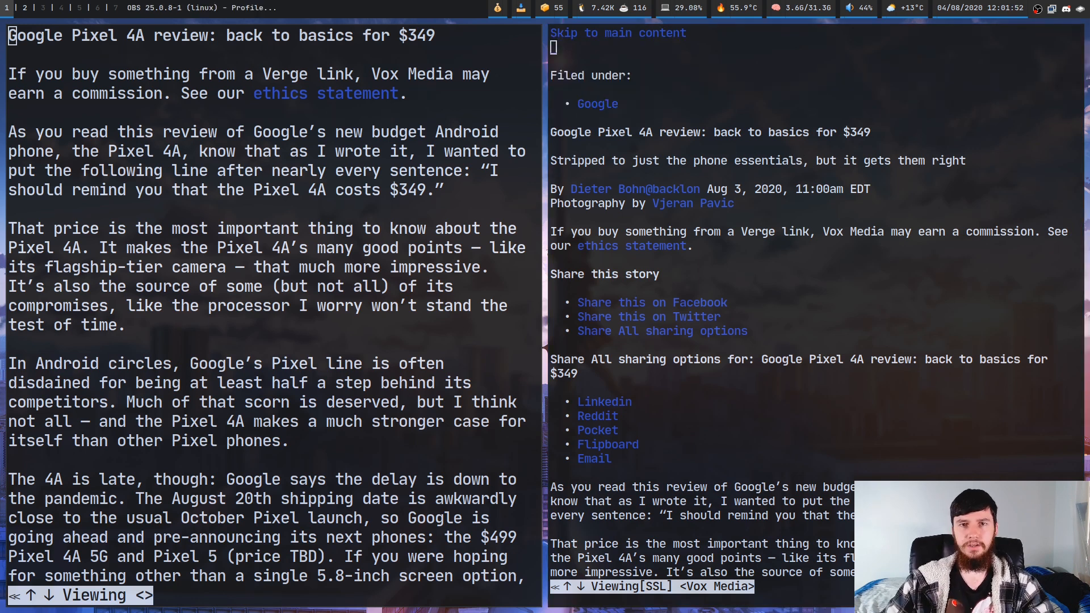
{"action": "key", "text": "q"}
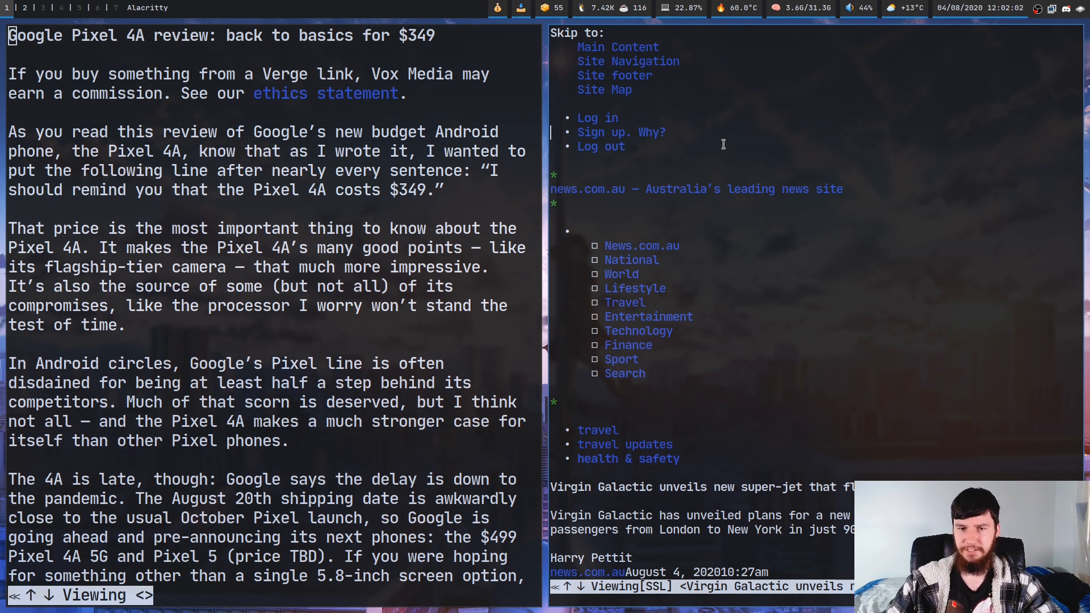
{"action": "scroll", "scroll_direction": "down", "scroll_amount": 3}
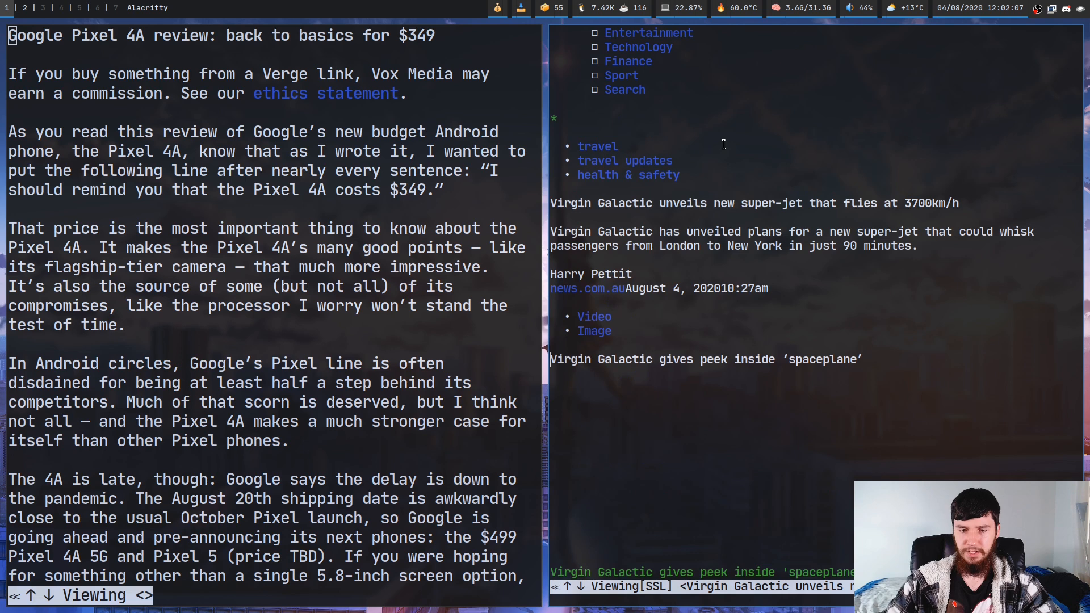
{"action": "scroll", "scroll_direction": "down", "scroll_amount": 3}
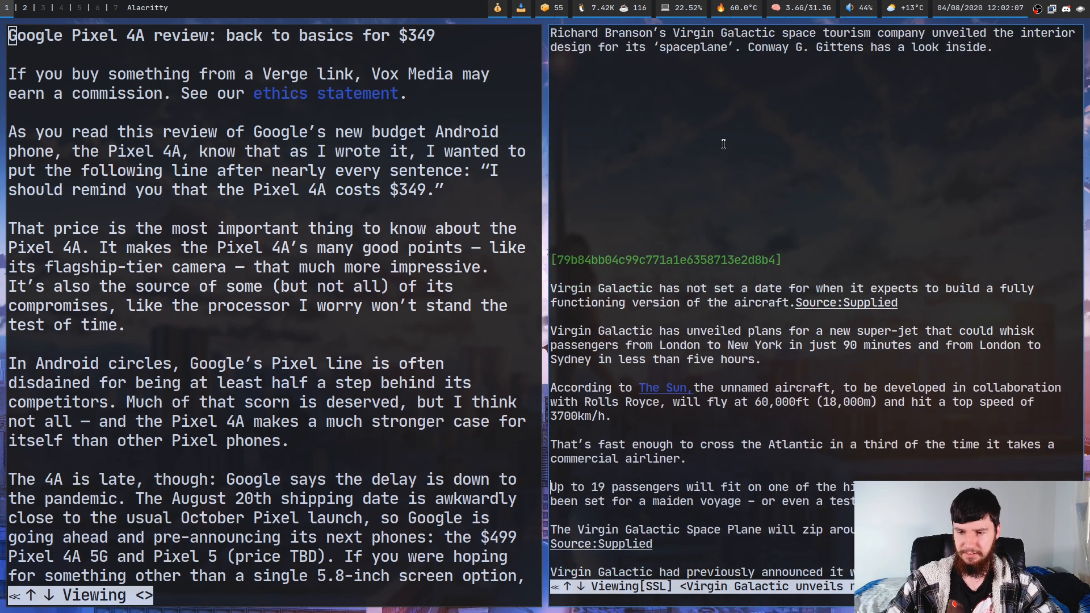
{"action": "scroll", "scroll_direction": "down", "scroll_amount": 3}
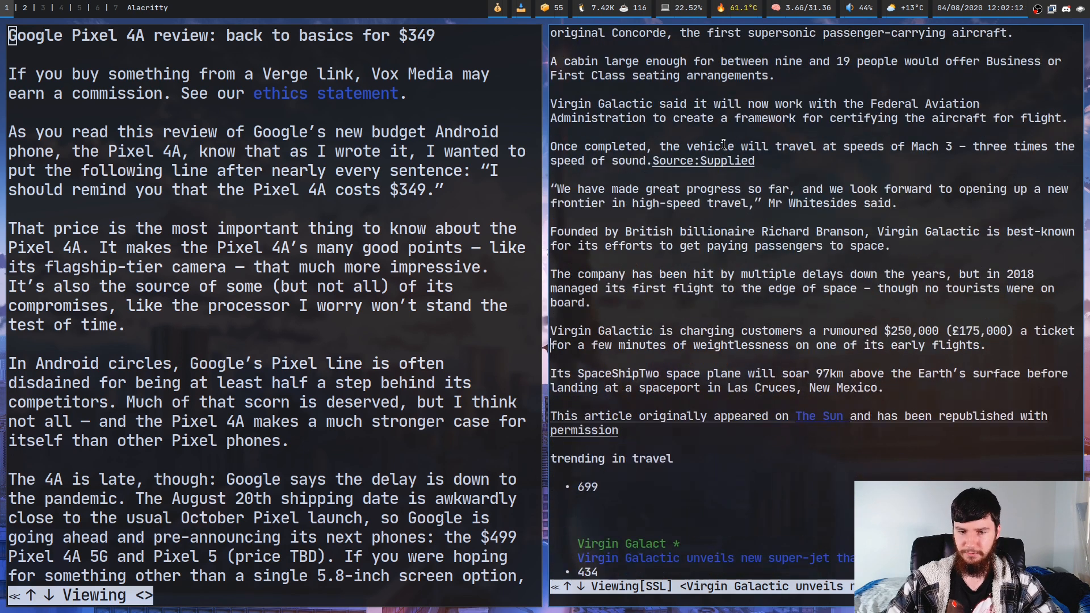
{"action": "scroll", "scroll_direction": "down", "scroll_amount": 3}
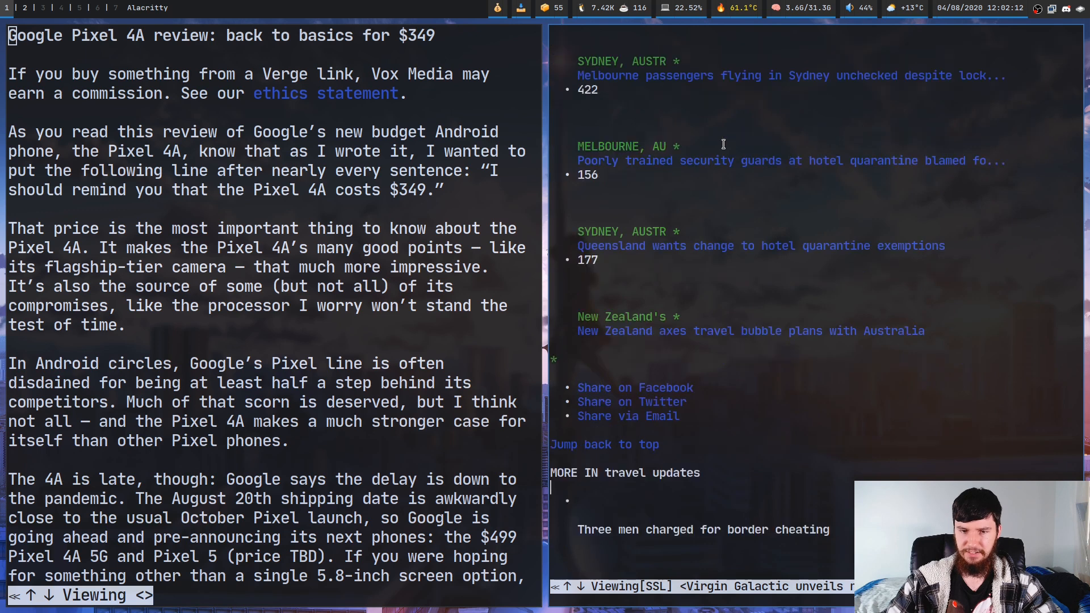
{"action": "scroll", "scroll_direction": "down", "scroll_amount": 3}
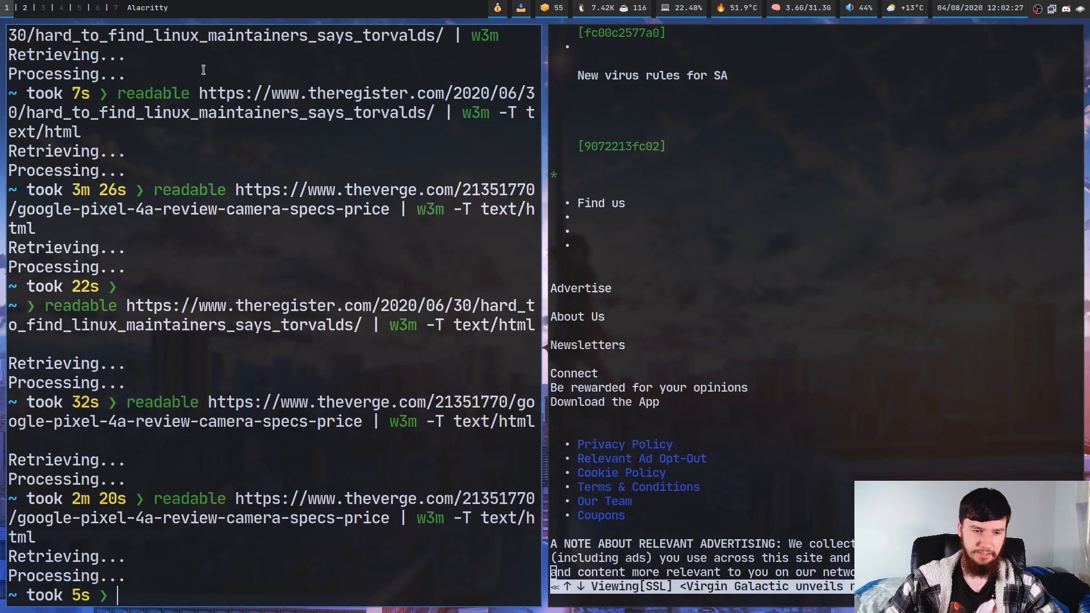
- Run readable on the news.com.au Virgin Galactic URL piped into w3m -T text/html
{"action": "type", "text": "read"}
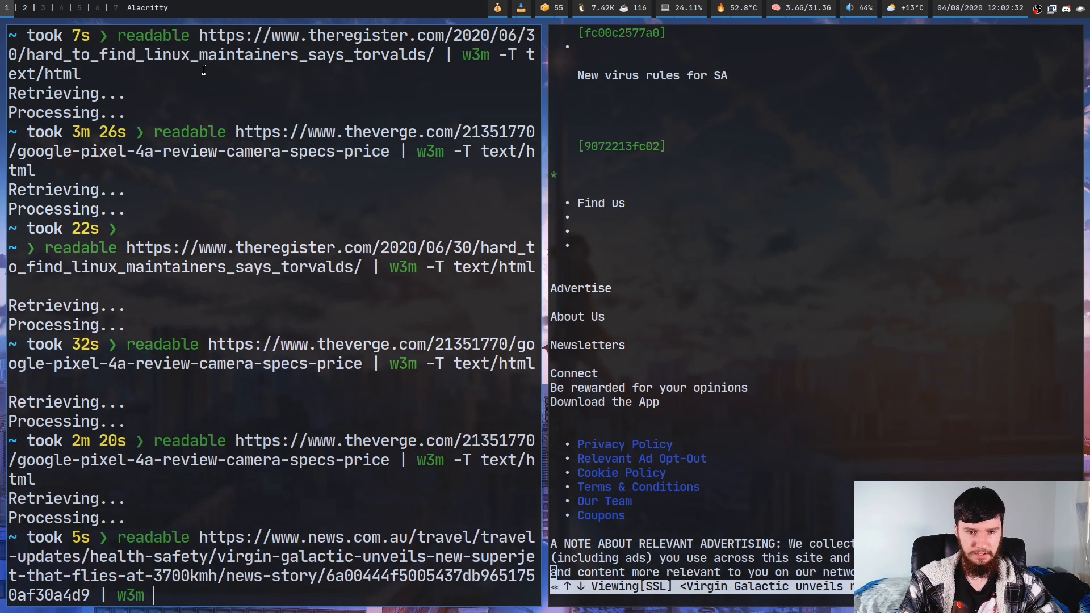
{"action": "type", "text": "-T text/"}
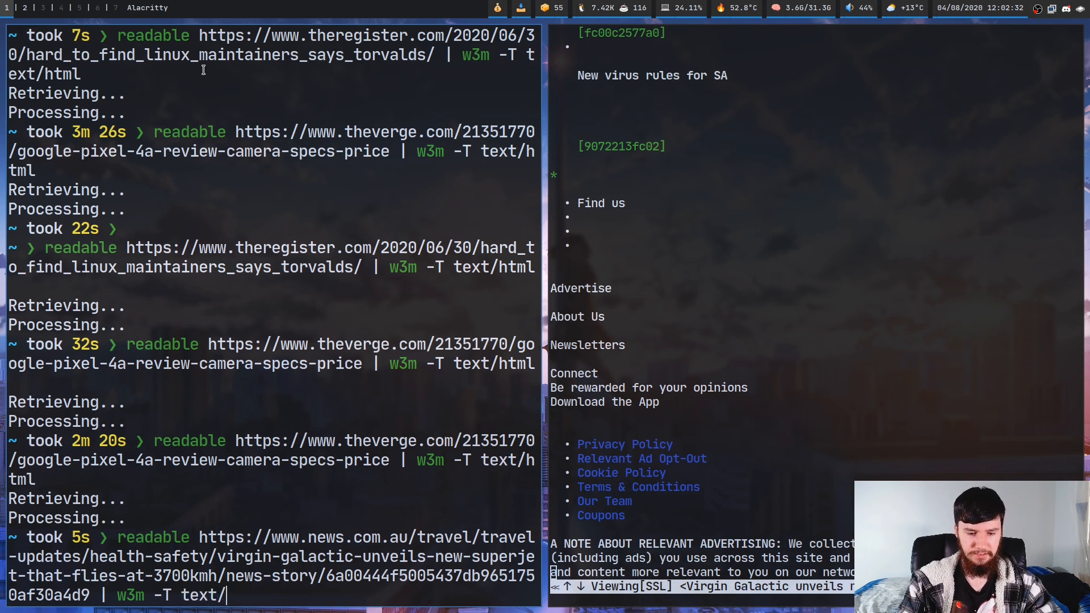
{"action": "key", "text": "Return"}
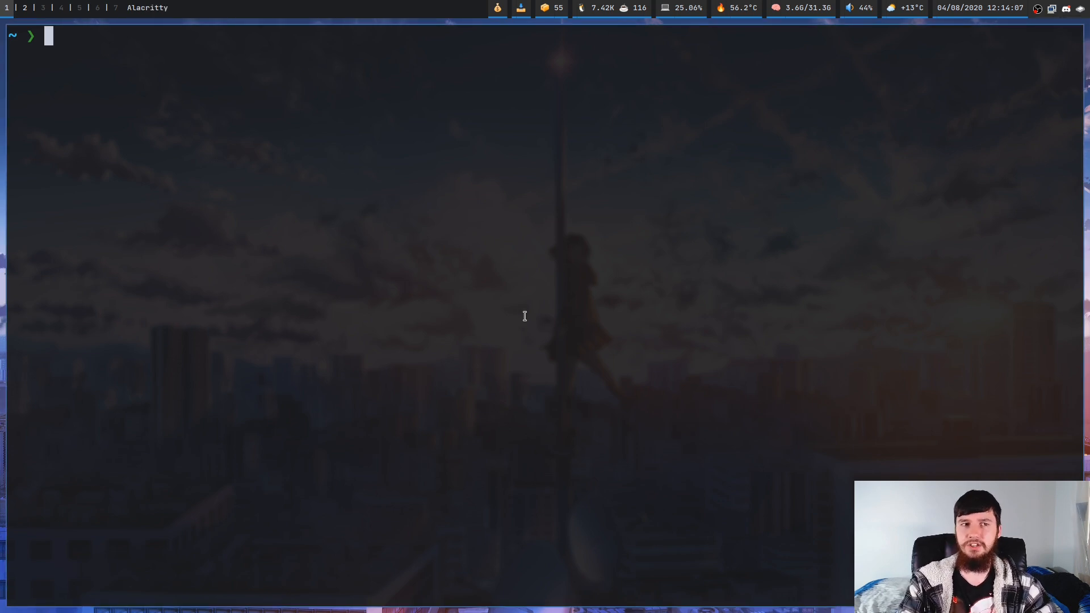
- Render the Virgin Galactic story with -p html-content in w3m, then quit back to the shell
{"action": "type", "text": "readable https://www.news.com.au/travel/travel-updates/health-safety/virgin-galactic-unveils-new-superjet-that-flies-at-3700kmh/news-story/6a00444f5005437db9651750af30a4d9 -p html-content | w3m -T text/html"}
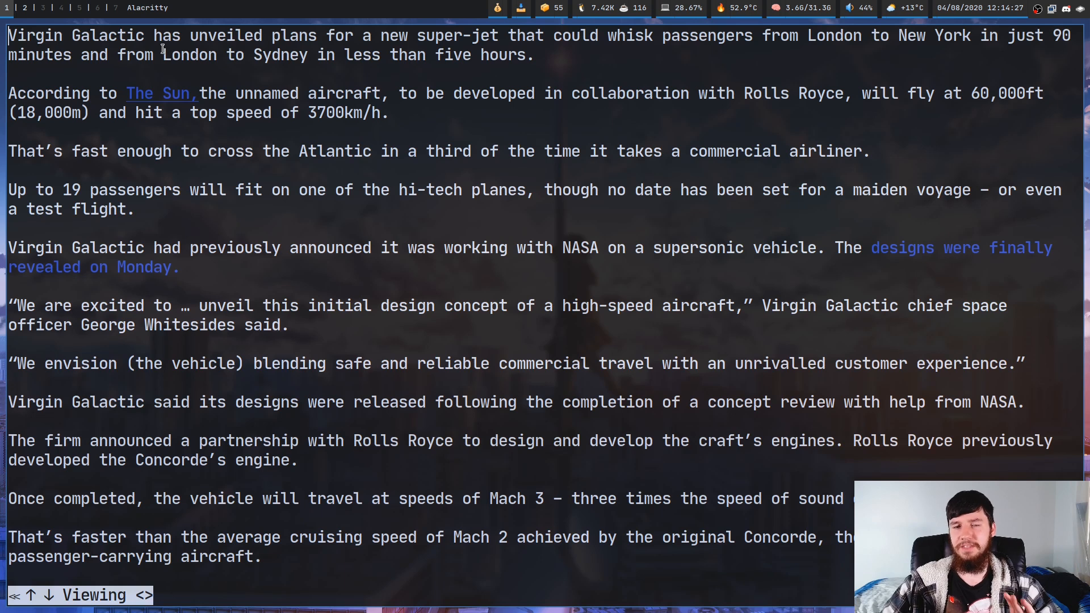
{"action": "key", "text": "q"}
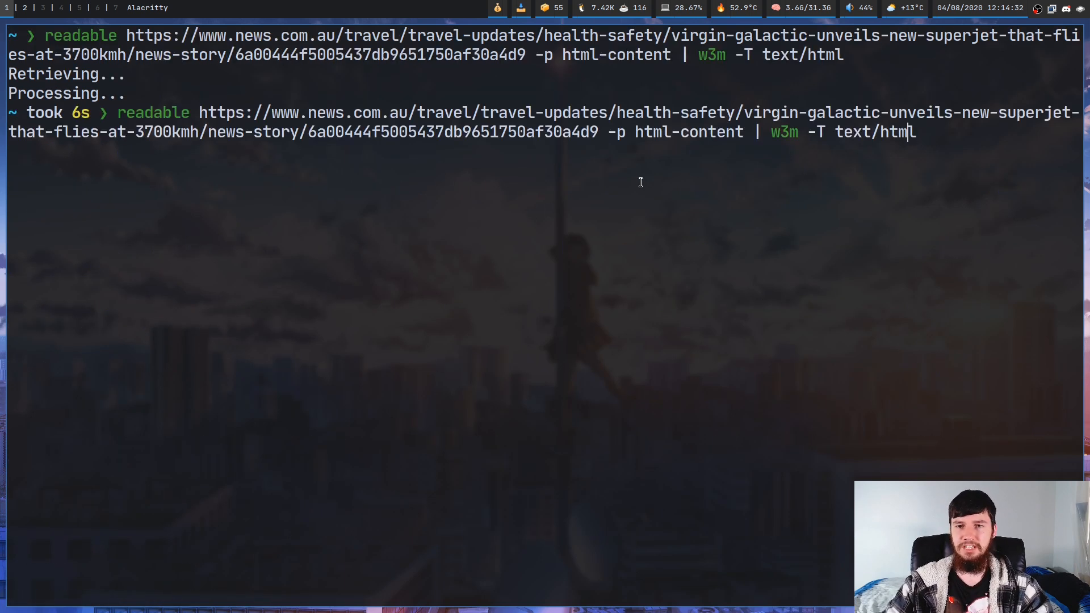
- Extract with -p html-title to show only the headline, then change to -p html-title,excerpt
{"action": "key", "text": "BackSpace"}
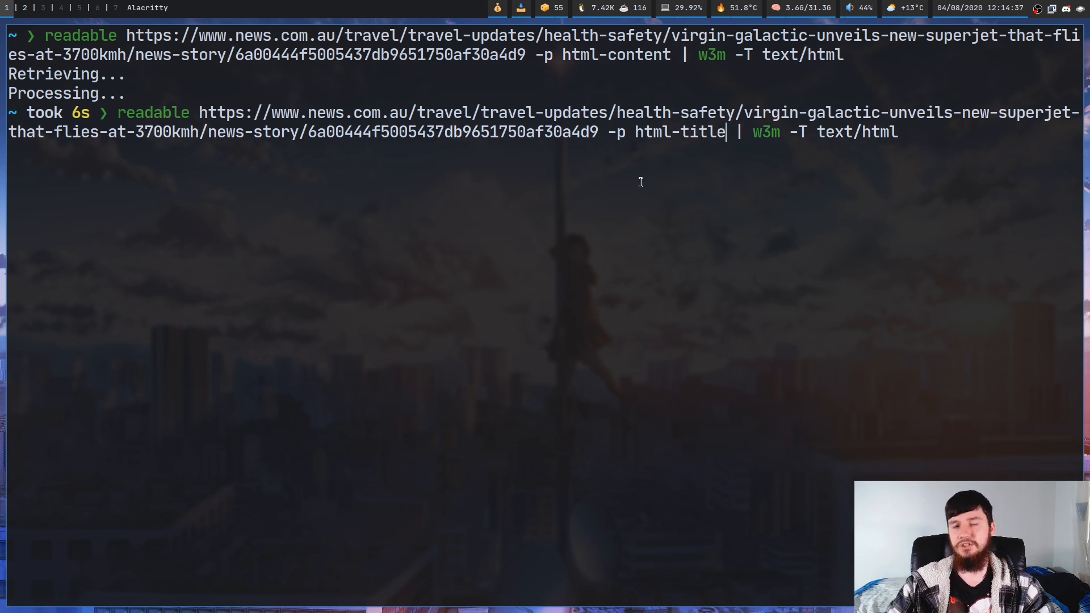
{"action": "key", "text": "Return"}
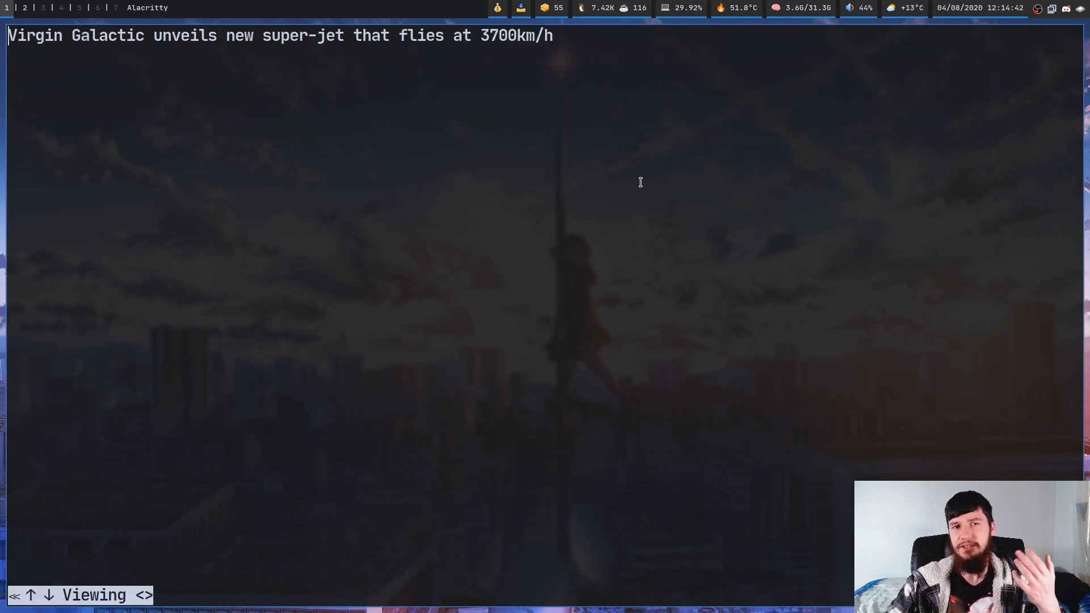
{"action": "mouse_move", "coordinate": [672, 169]}
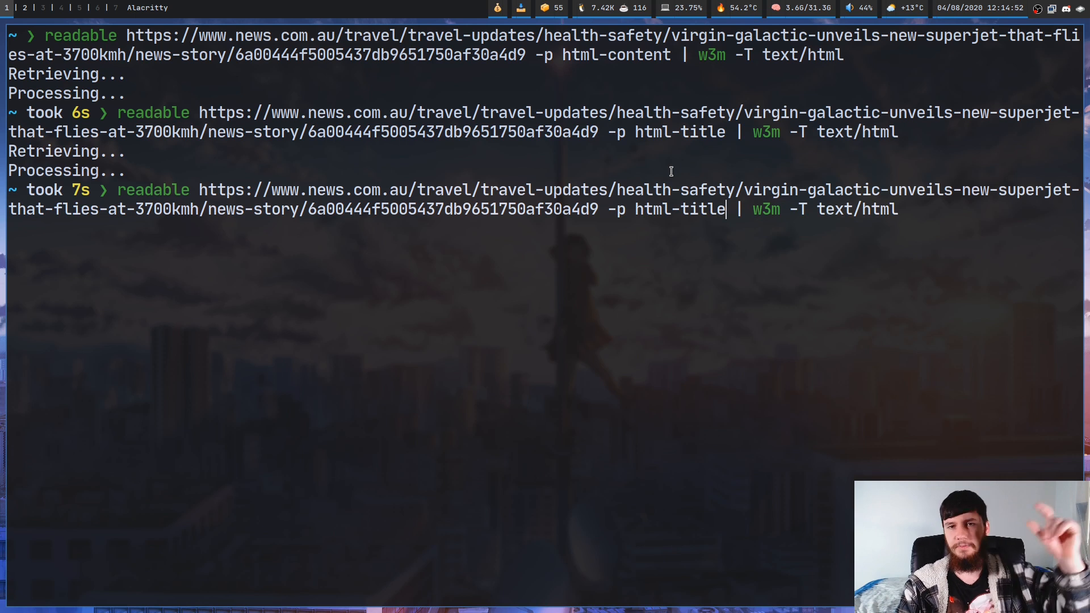
{"action": "type", "text": ","}
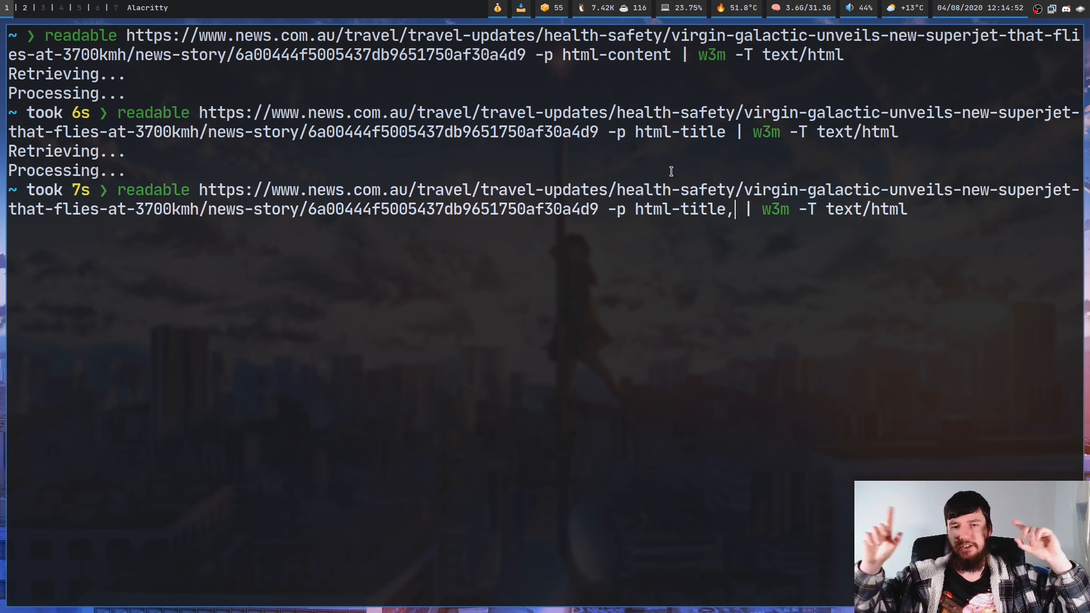
{"action": "type", "text": "excerp"}
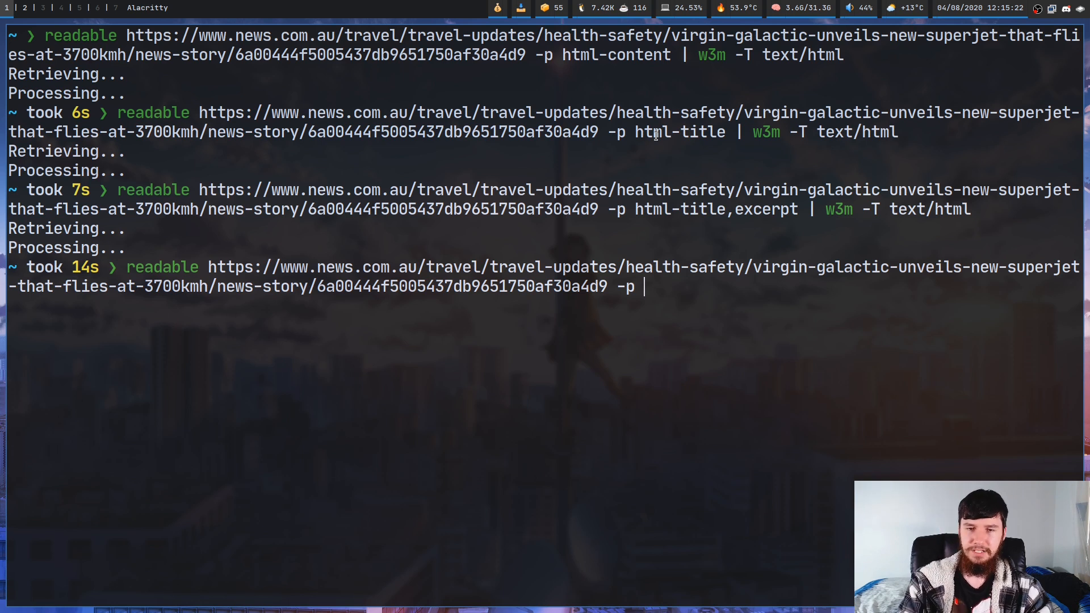
- Run readable with -p title,text-content to print the article as plain text in the terminal
{"action": "type", "text": "title"}
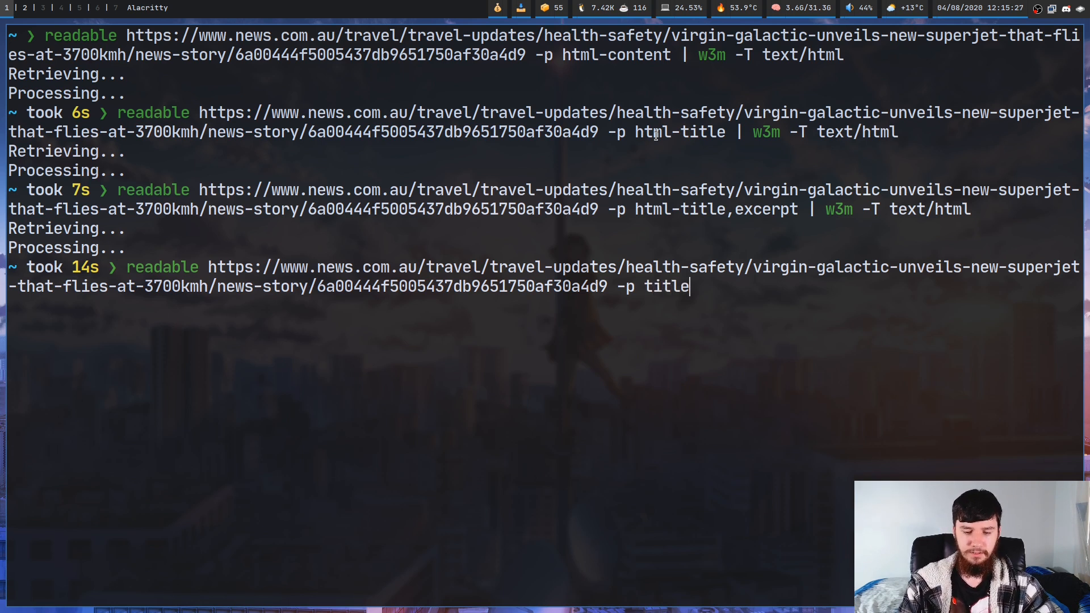
{"action": "type", "text": ","}
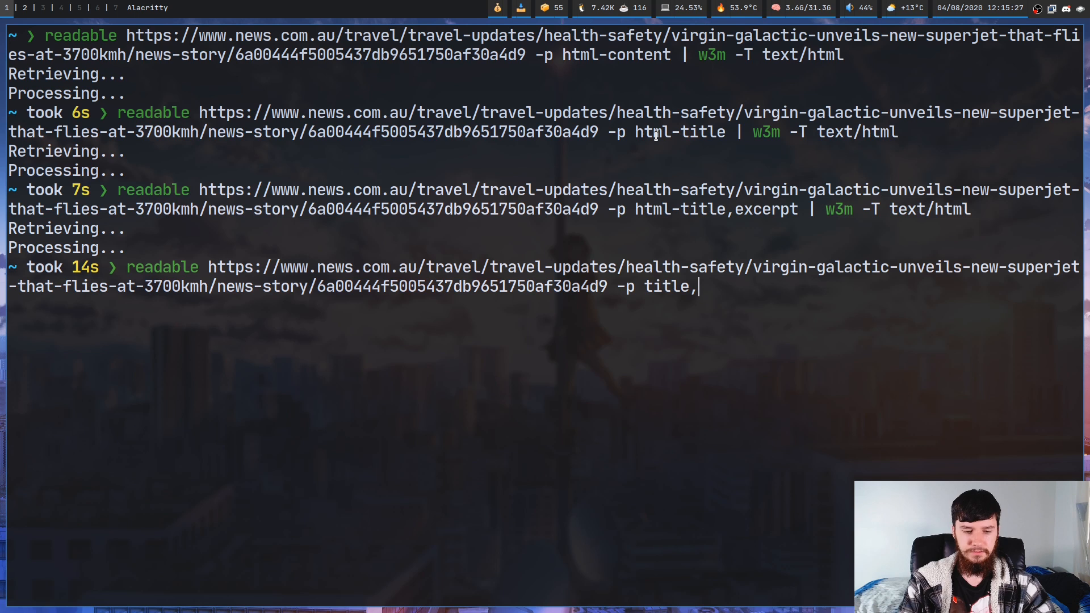
{"action": "type", "text": "text-conten"}
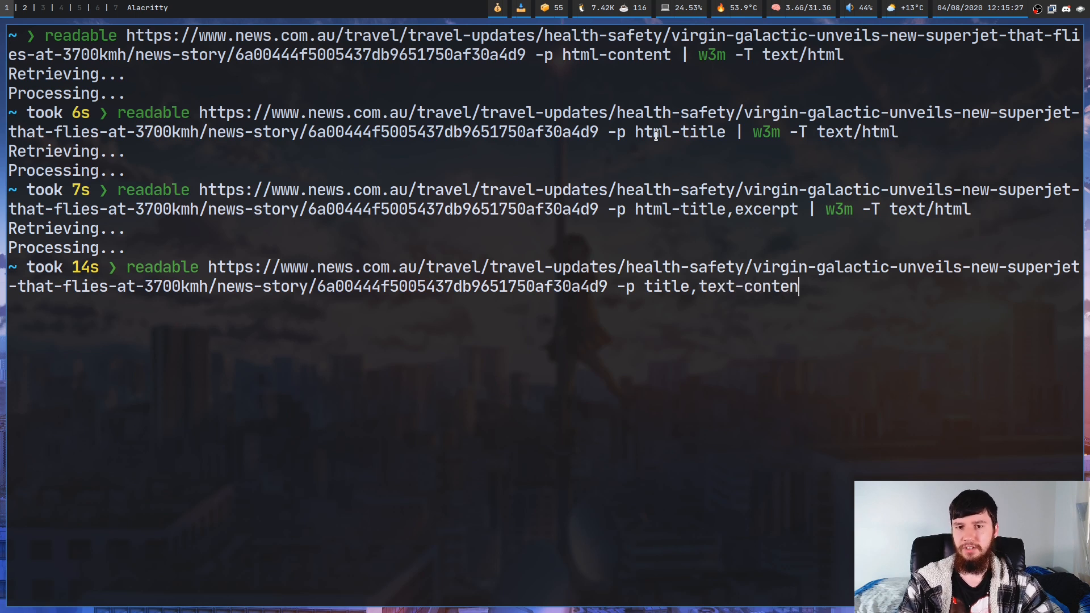
{"action": "type", "text": "t"}
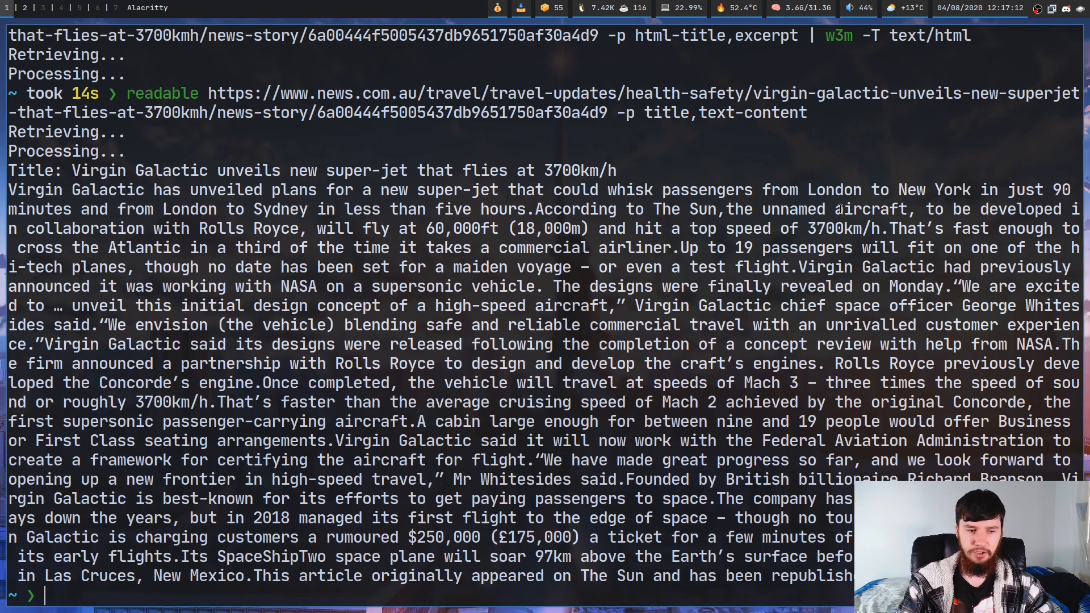
- Compose readable <news.com.au URL> -p title,text-content with --low-confidence=no-op at the prompt
{"action": "type", "text": "readable https://www.news.com.au/travel/travel-updates/health-safety/virgin-galactic-unveils-new-superjet-that-flies-at-3700kmh/news-story/6a00444f5005437db9651750af30a4d9 -p title,text-content"}
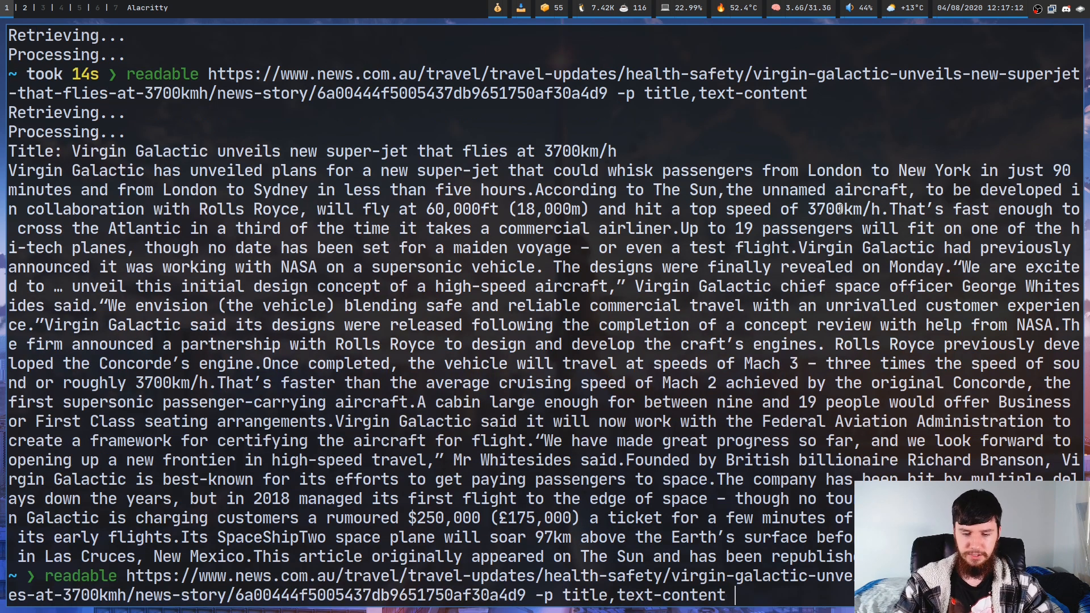
{"action": "type", "text": "--low-co"}
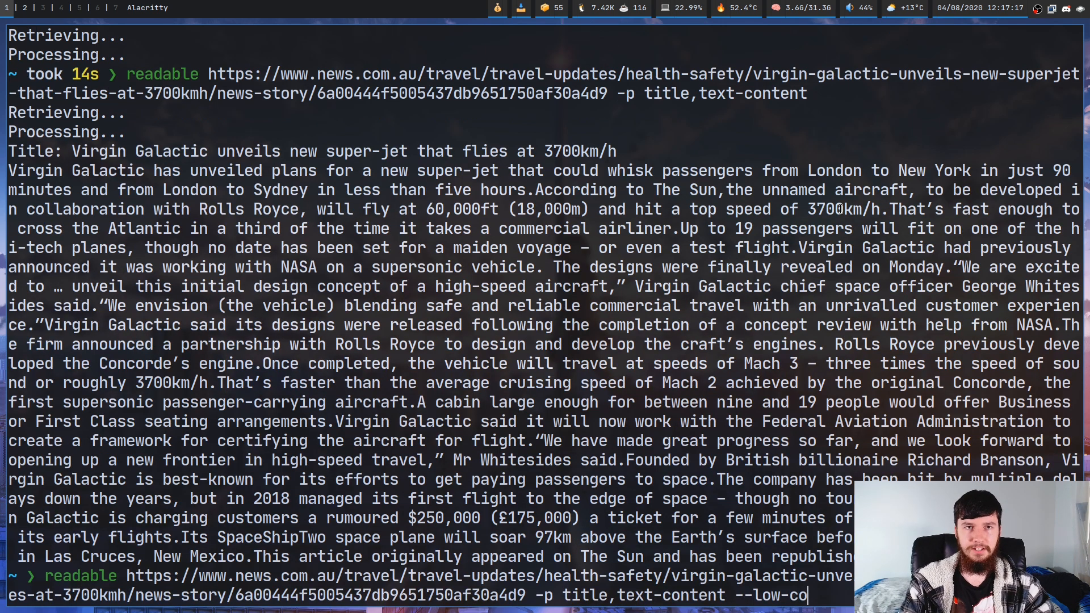
{"action": "type", "text": "nfide"}
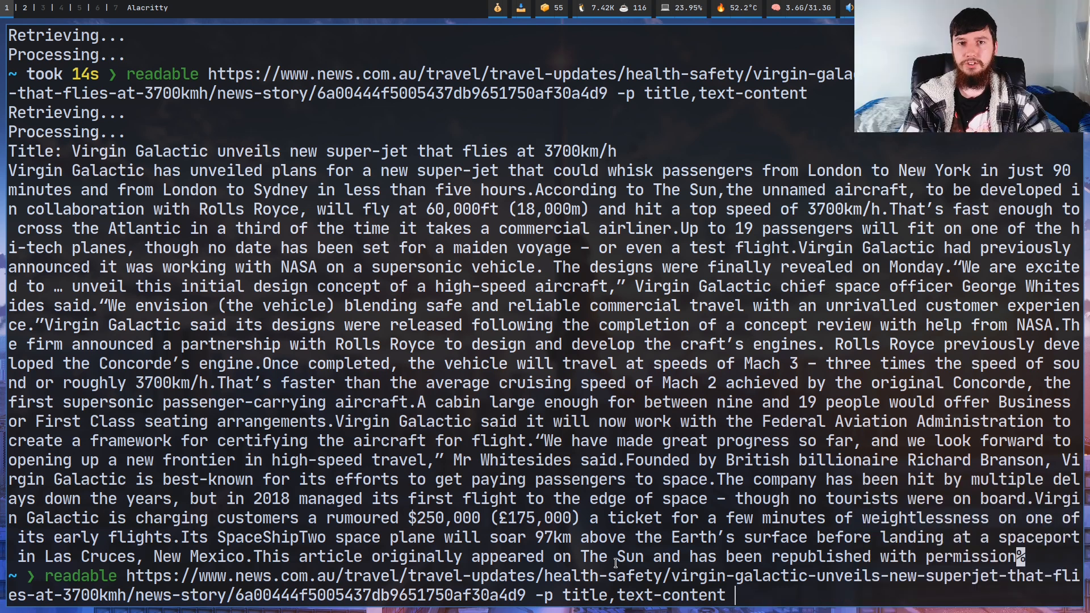
{"action": "type", "text": "--low-confidence"}
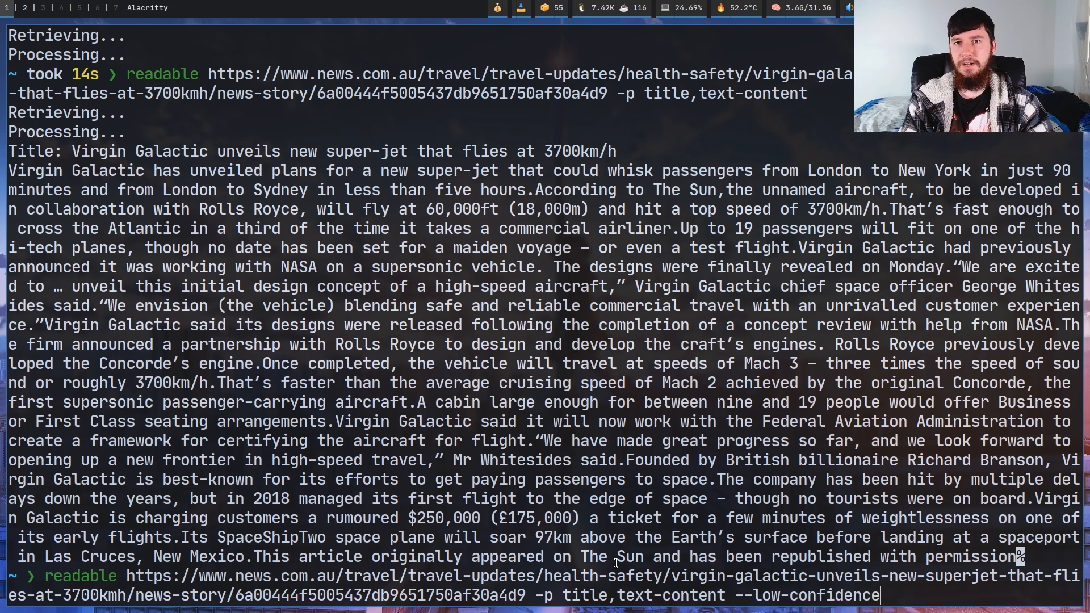
{"action": "type", "text": "="}
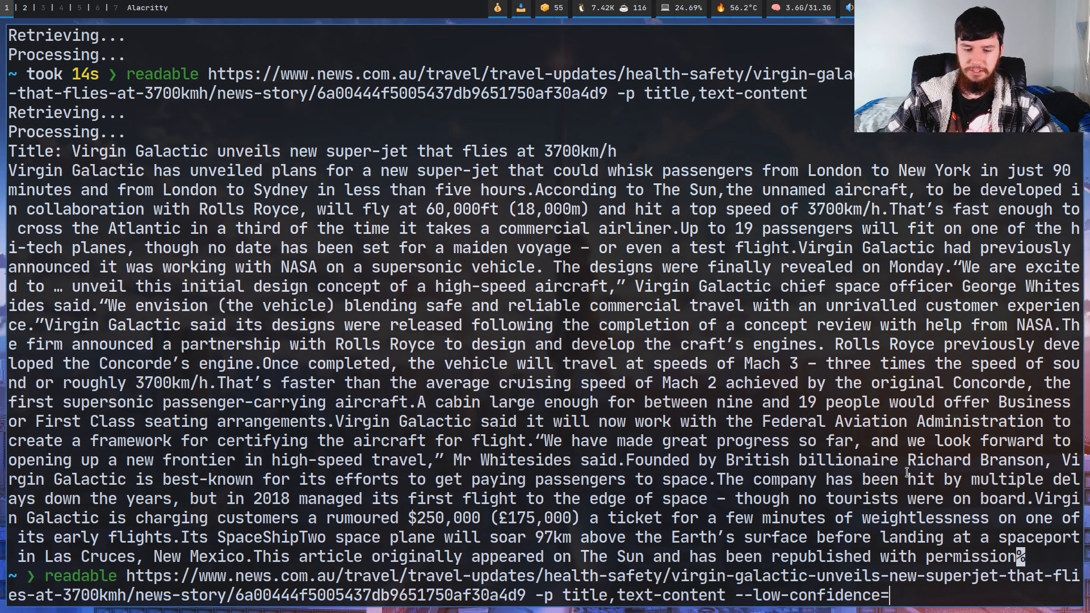
{"action": "type", "text": "no-op"}
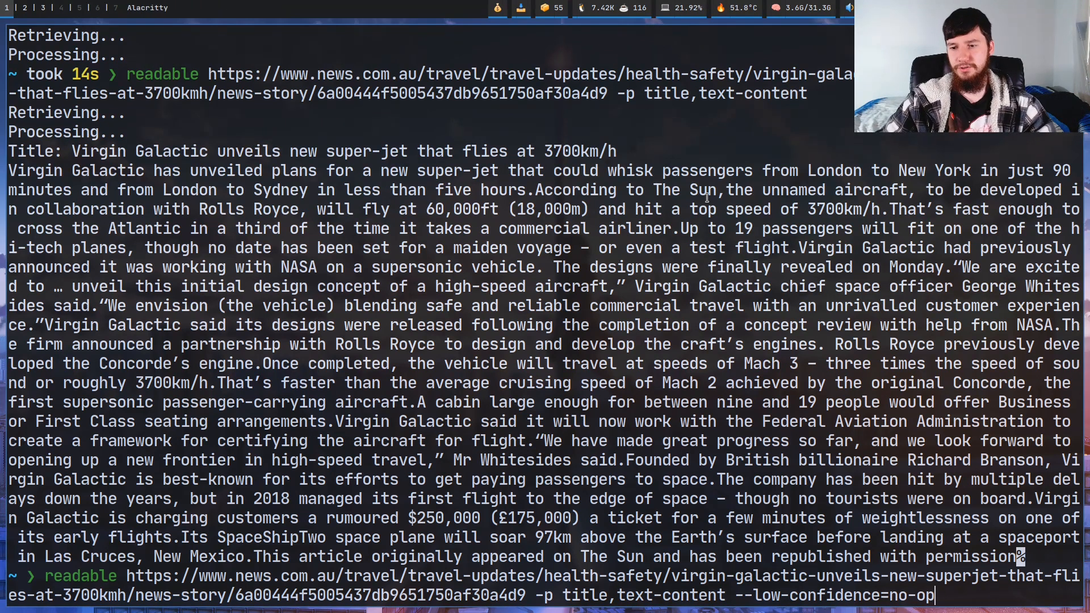
- Append the -U option to the low-confidence readable command, then correct it with a backspace
{"action": "type", "text": "-U"}
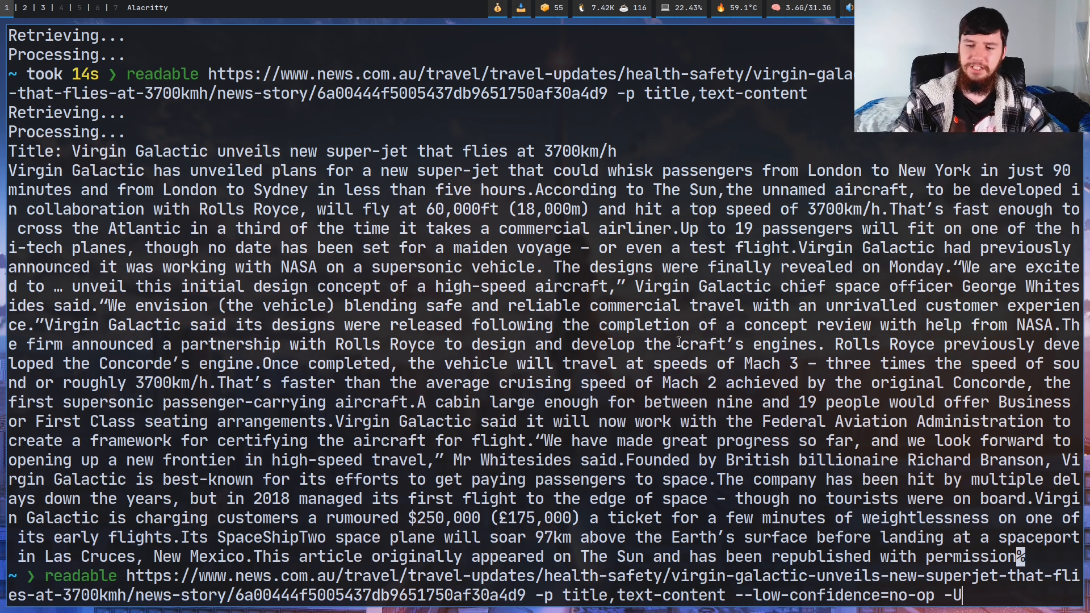
{"action": "key", "text": "BackSpace"}
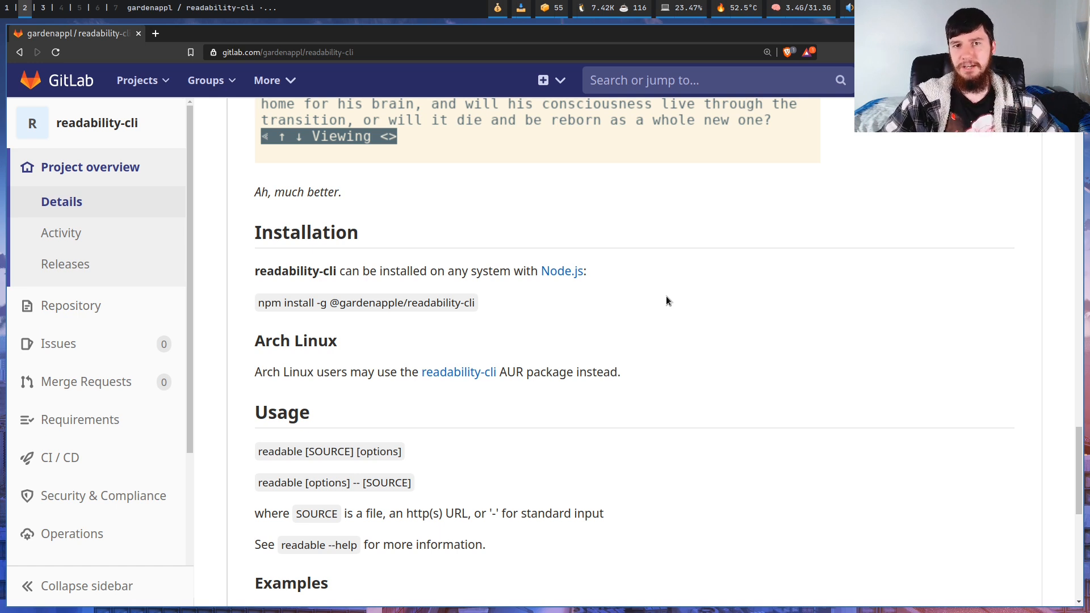
{"action": "mouse_move", "coordinate": [677, 318]}
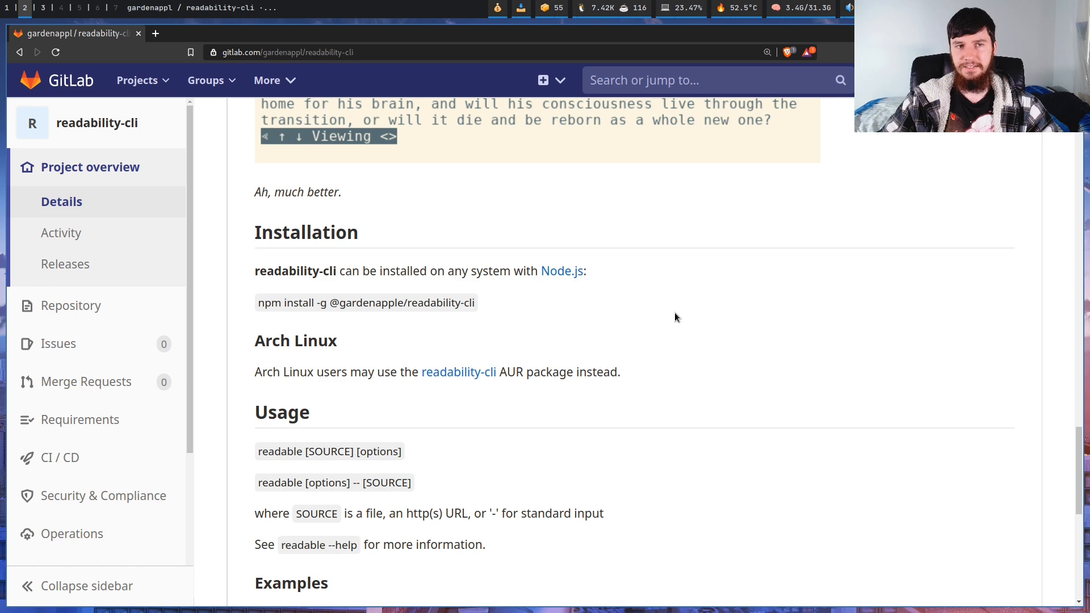
- Scroll the readability-cli README down to its Examples and Why Node.js sections
{"action": "scroll", "scroll_direction": "down", "scroll_amount": 3}
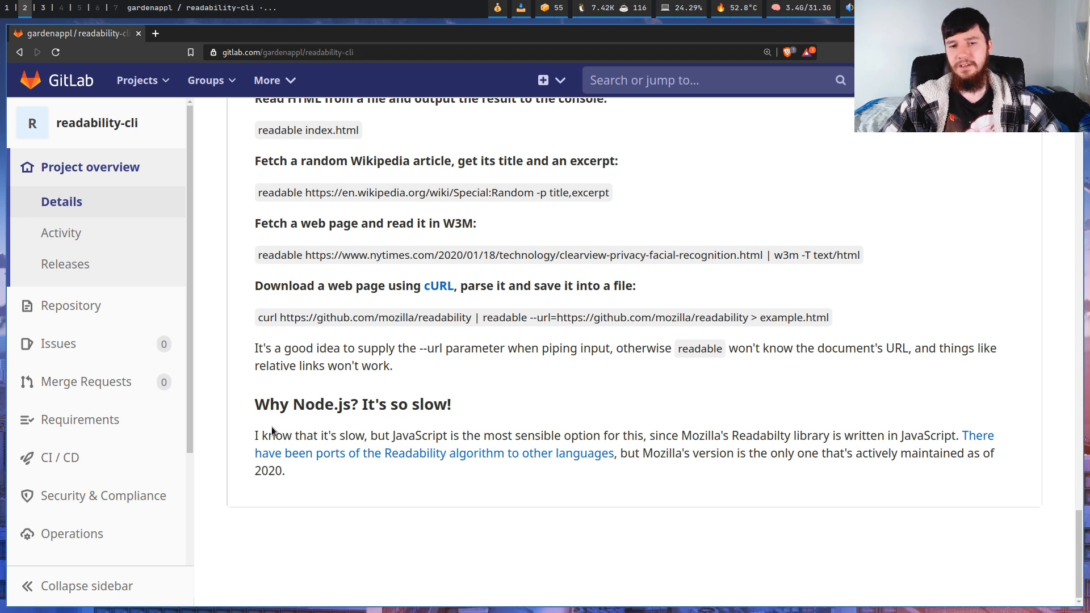
{"action": "mouse_move", "coordinate": [437, 451]}
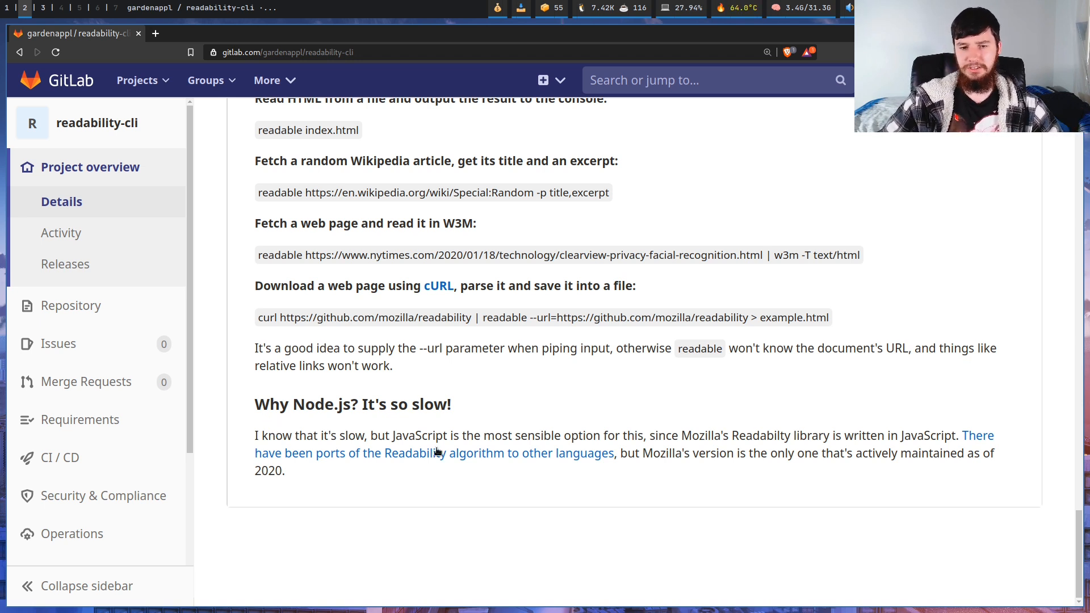
{"action": "mouse_move", "coordinate": [477, 460]}
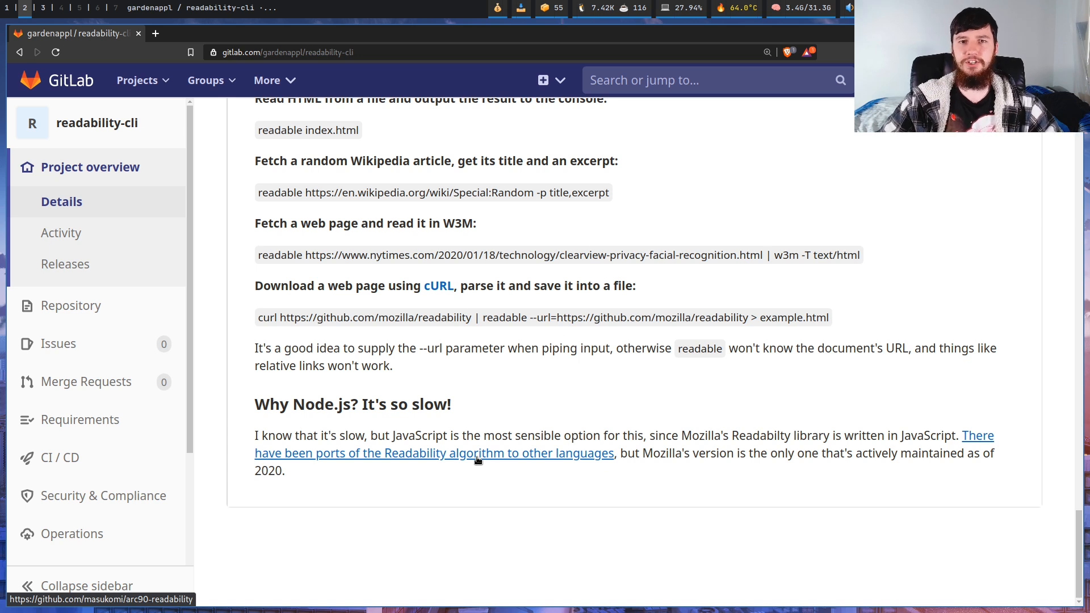